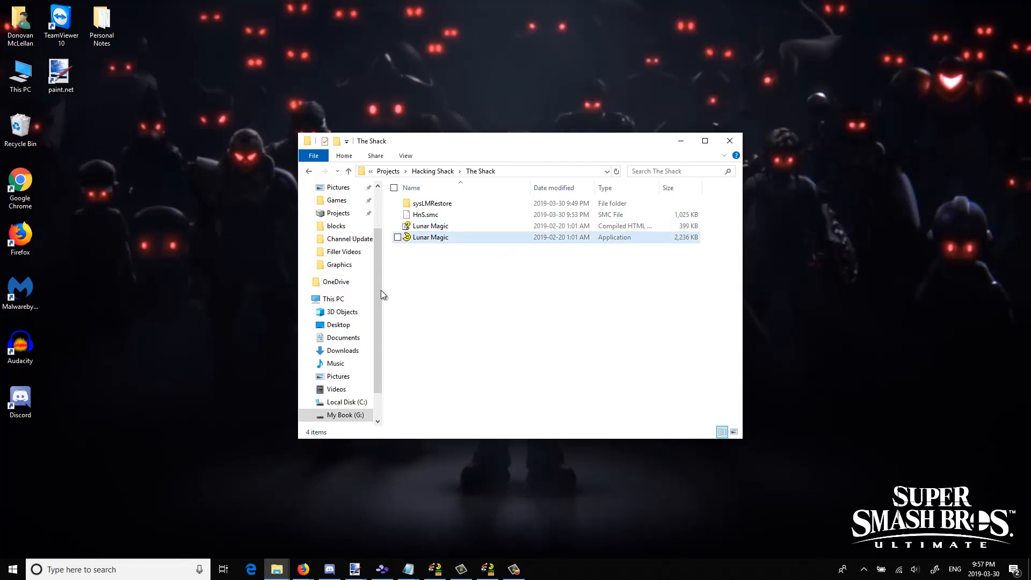
Browse the SMW Central GPS download page and pick the download from it.
{"action": "left_click", "coordinate": [406, 312]}
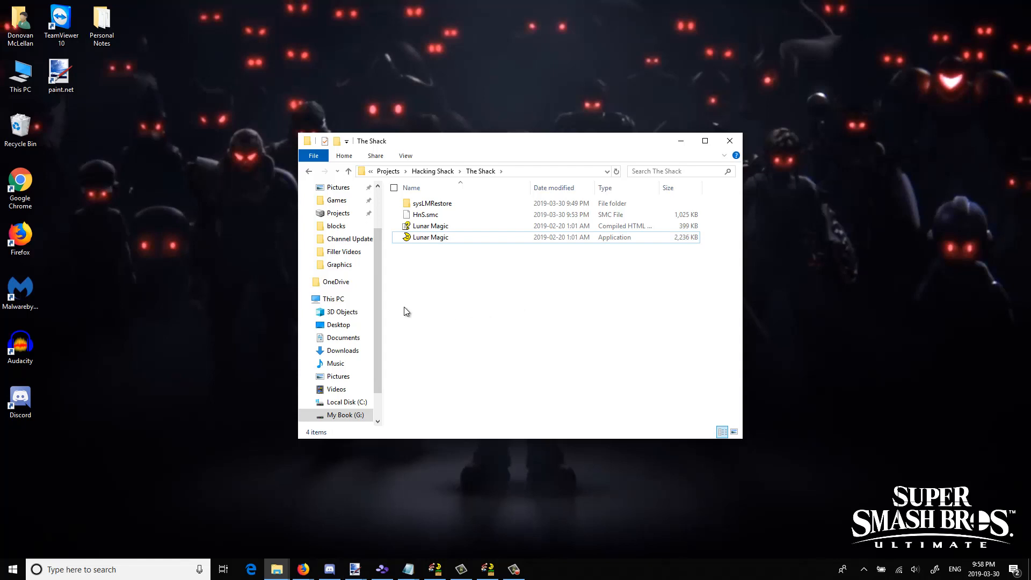
{"action": "mouse_move", "coordinate": [540, 281]}
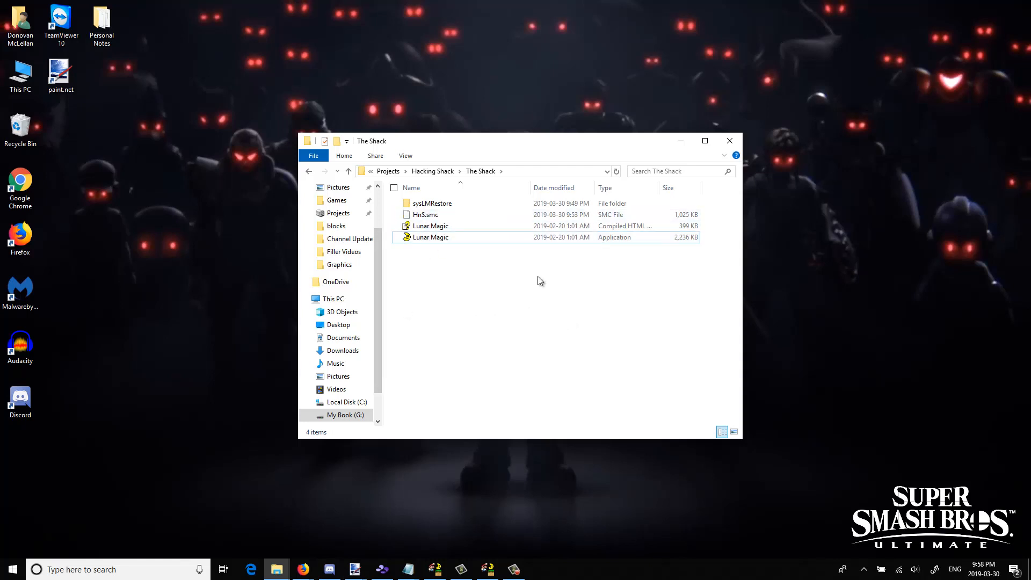
{"action": "mouse_move", "coordinate": [311, 526]}
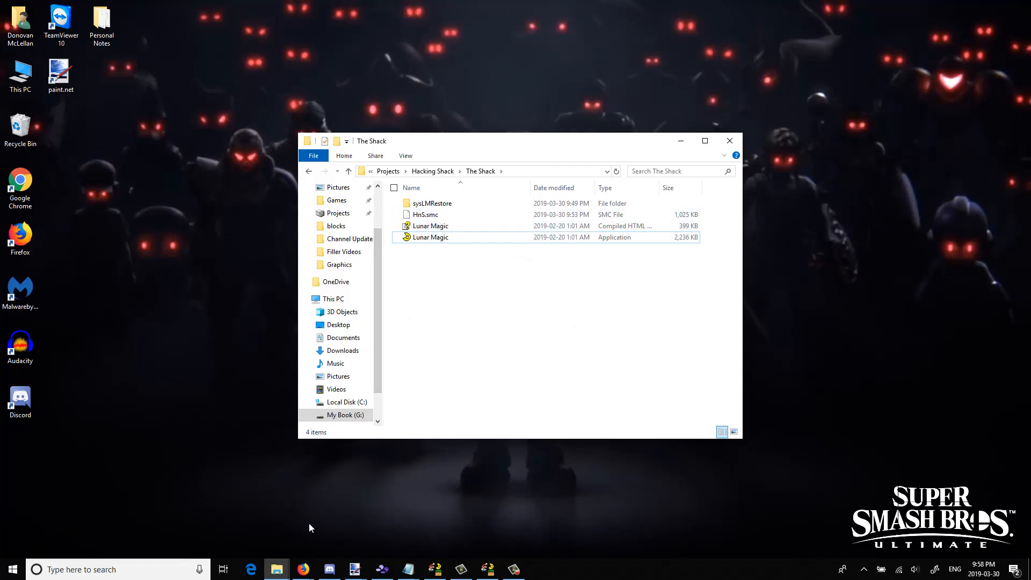
{"action": "left_click", "coordinate": [302, 569]}
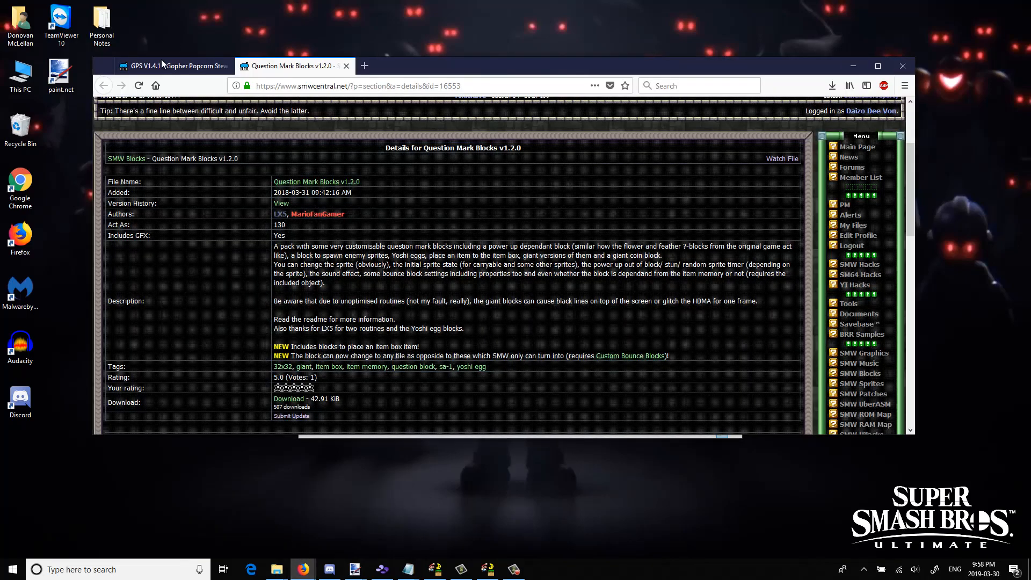
{"action": "left_click", "coordinate": [172, 65]}
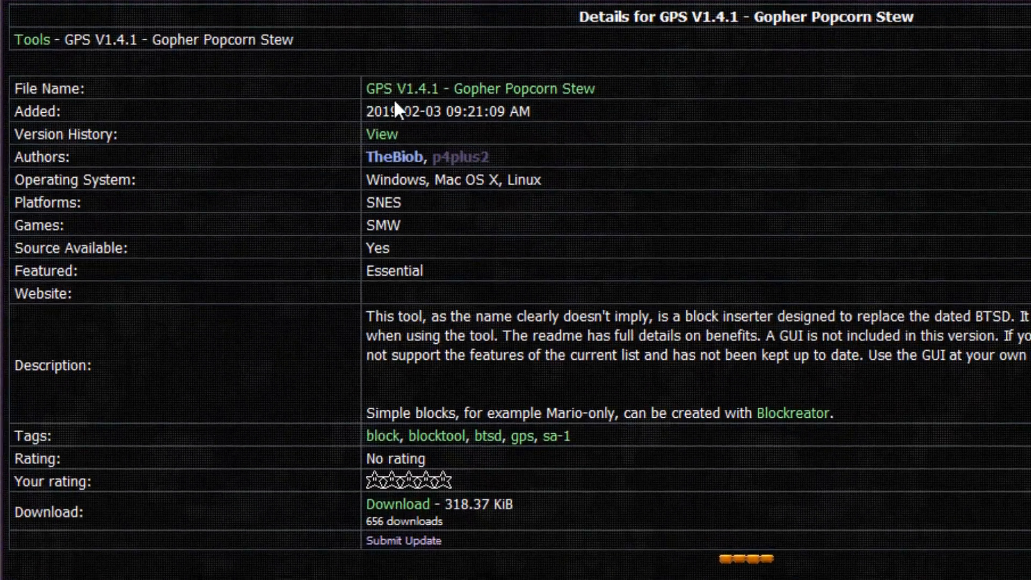
{"action": "mouse_move", "coordinate": [128, 77]}
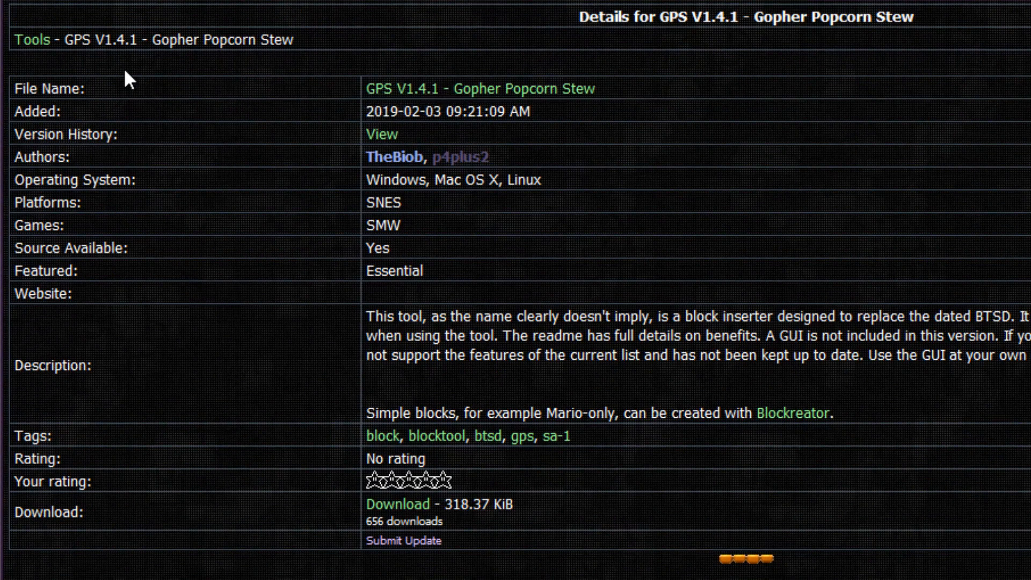
{"action": "mouse_move", "coordinate": [292, 65]}
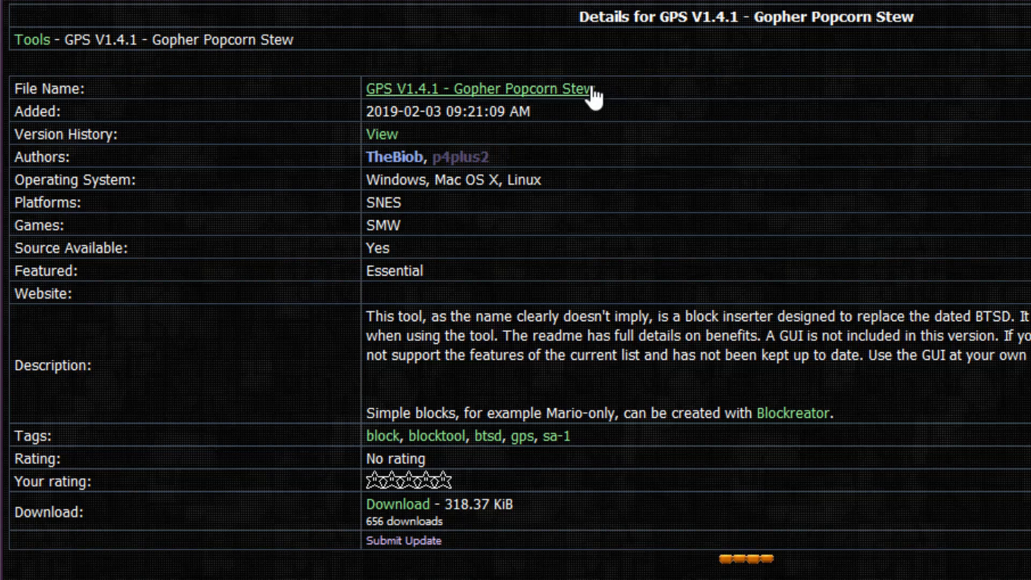
{"action": "mouse_move", "coordinate": [371, 109]}
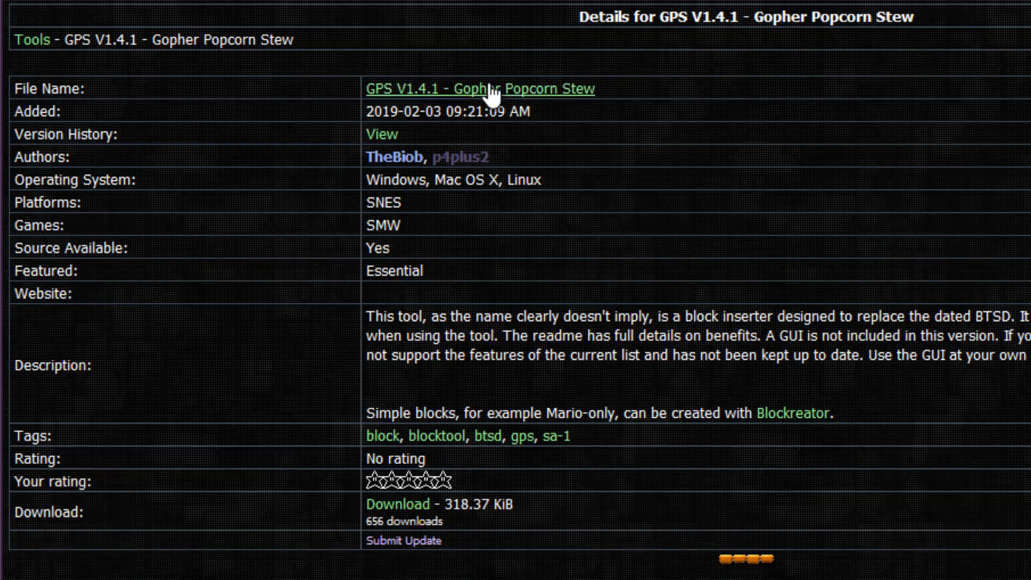
{"action": "mouse_move", "coordinate": [615, 83]}
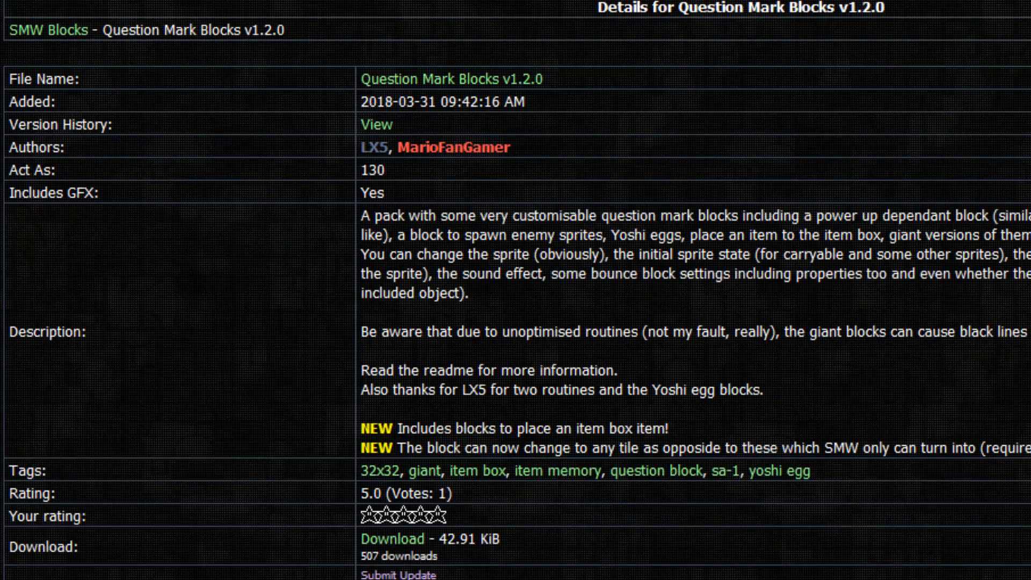
{"action": "scroll", "scroll_direction": "down", "scroll_amount": 3}
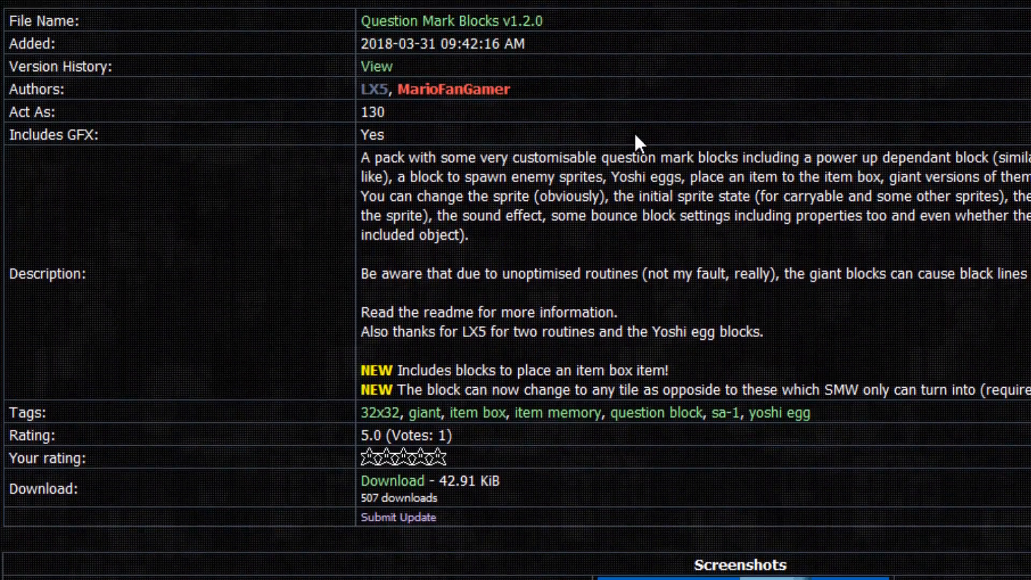
{"action": "scroll", "scroll_direction": "down", "scroll_amount": 3}
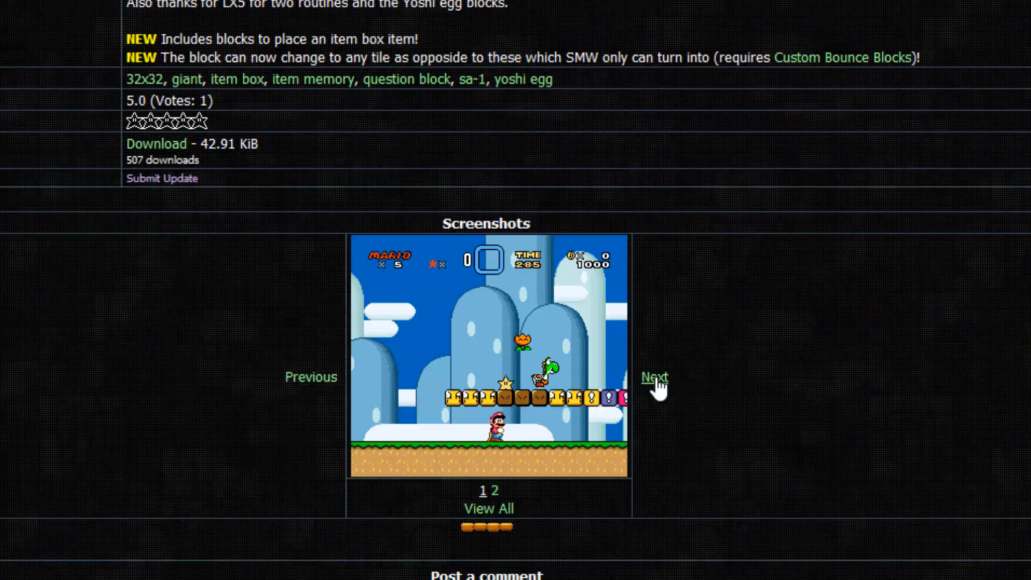
{"action": "left_click", "coordinate": [655, 377]}
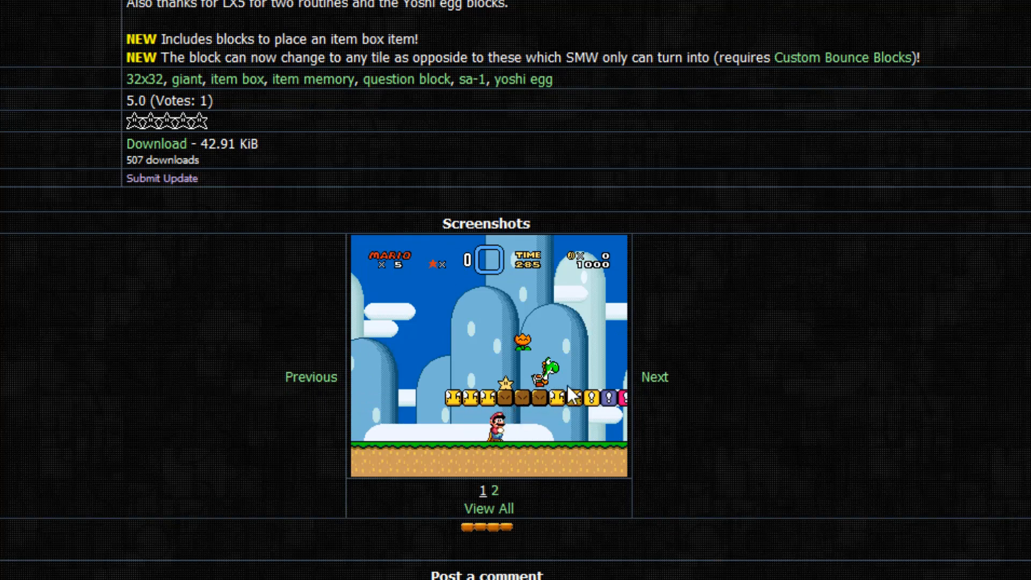
{"action": "mouse_move", "coordinate": [509, 384]}
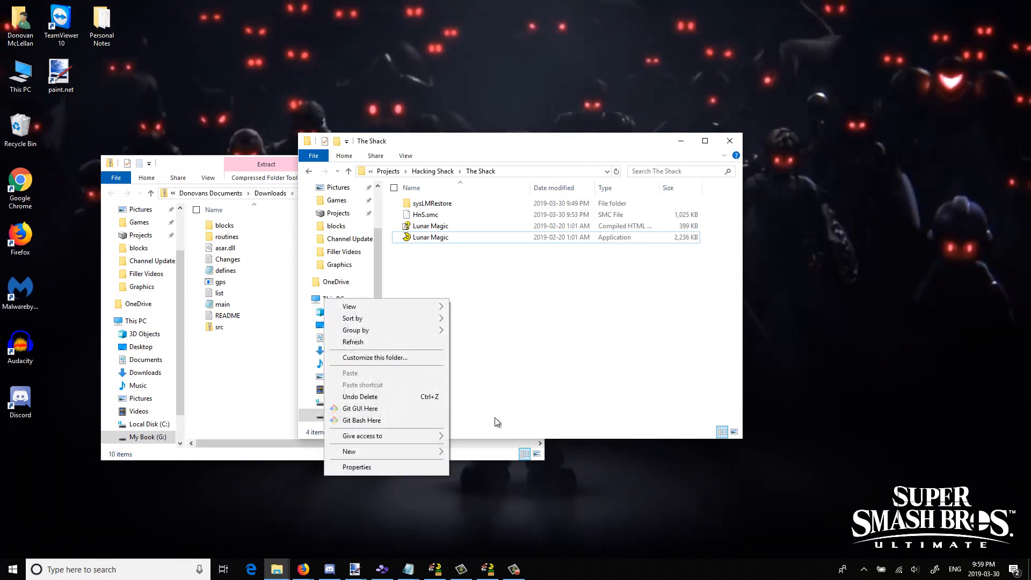
Create a new folder named Blocktool in The Shack and bring the GPS (V1.4.1) window forward.
{"action": "left_click", "coordinate": [348, 451]}
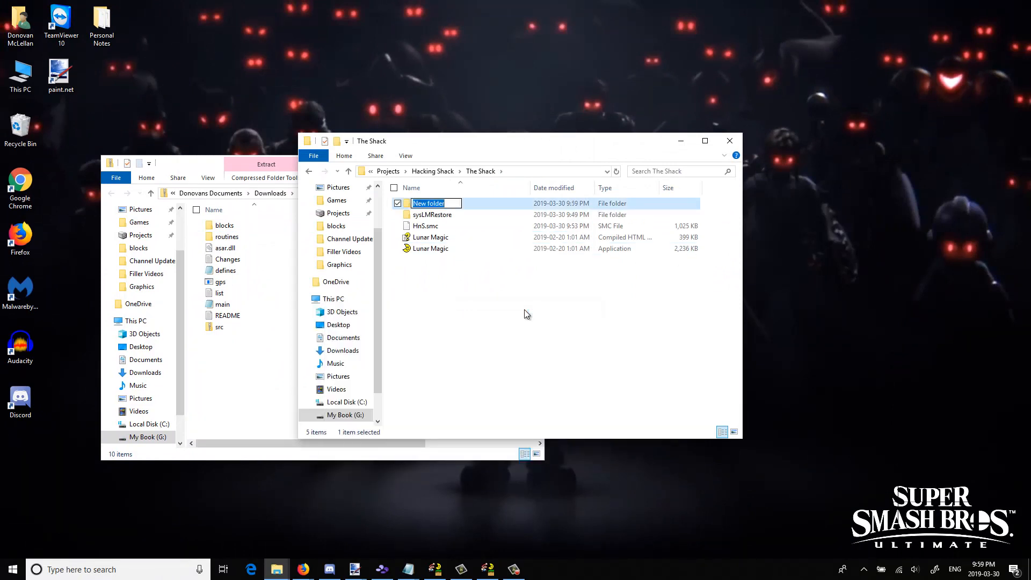
{"action": "type", "text": "Blocktoo"}
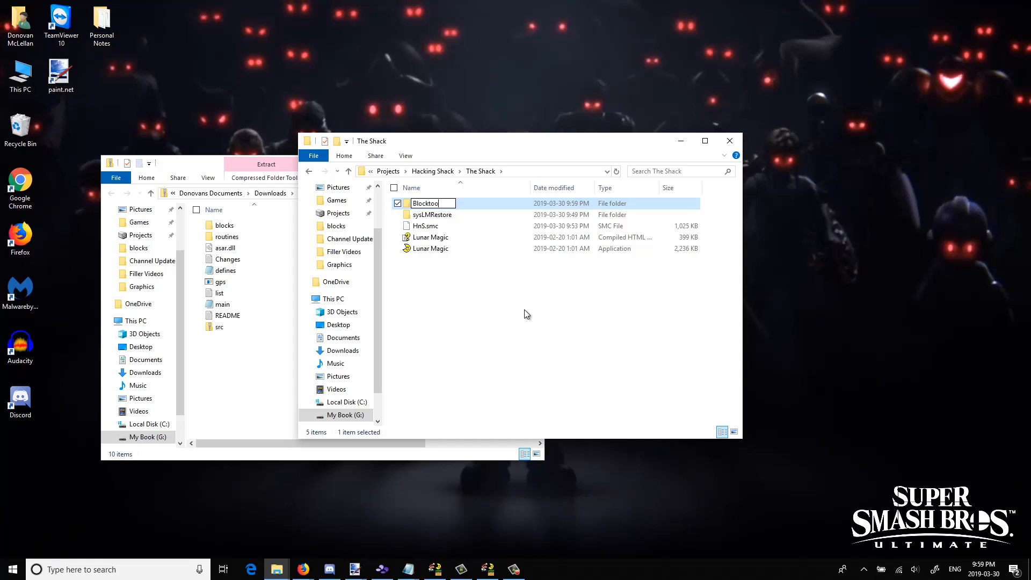
{"action": "double_click", "coordinate": [425, 203]}
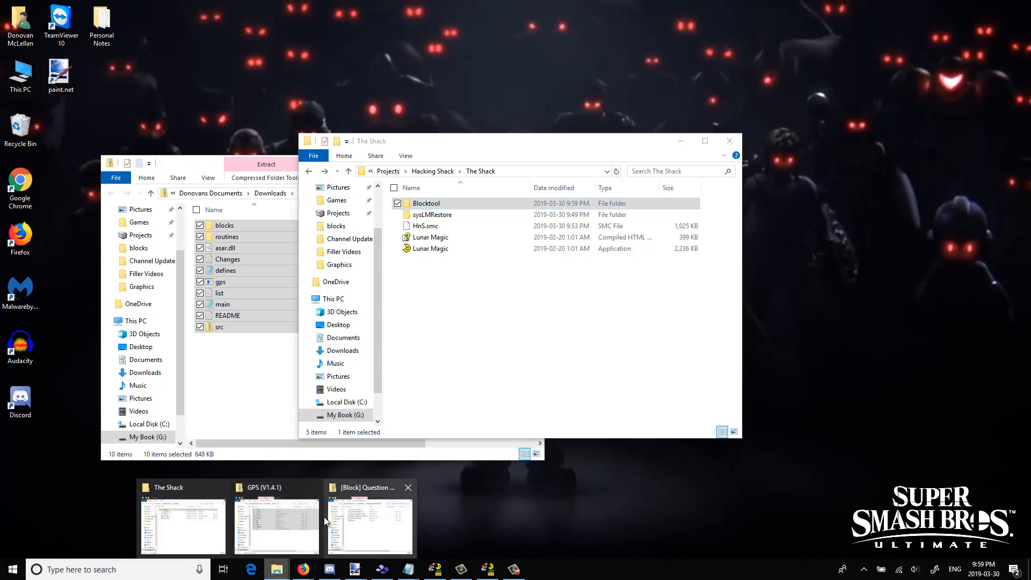
{"action": "left_click", "coordinate": [276, 523]}
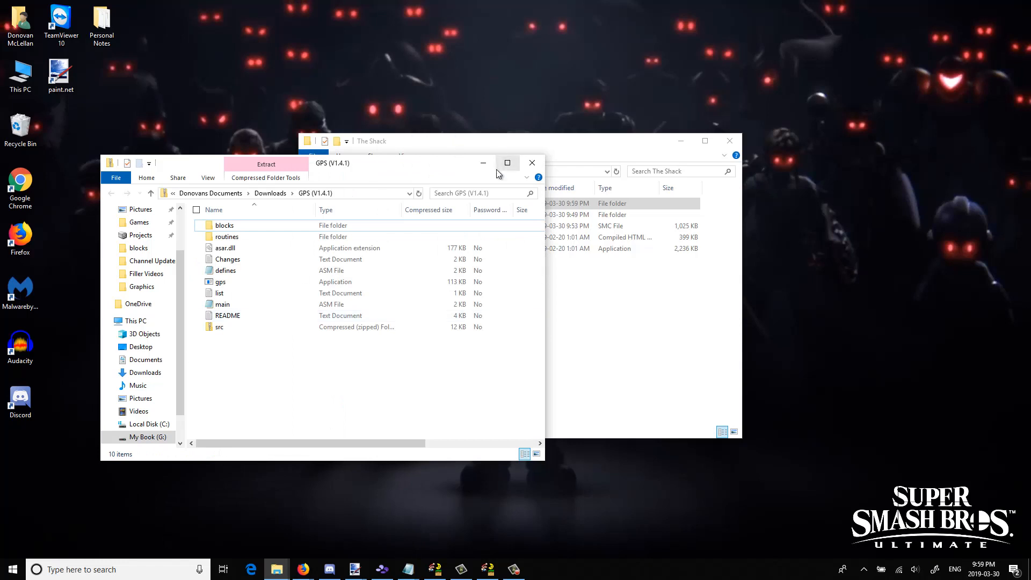
{"action": "mouse_move", "coordinate": [483, 163]}
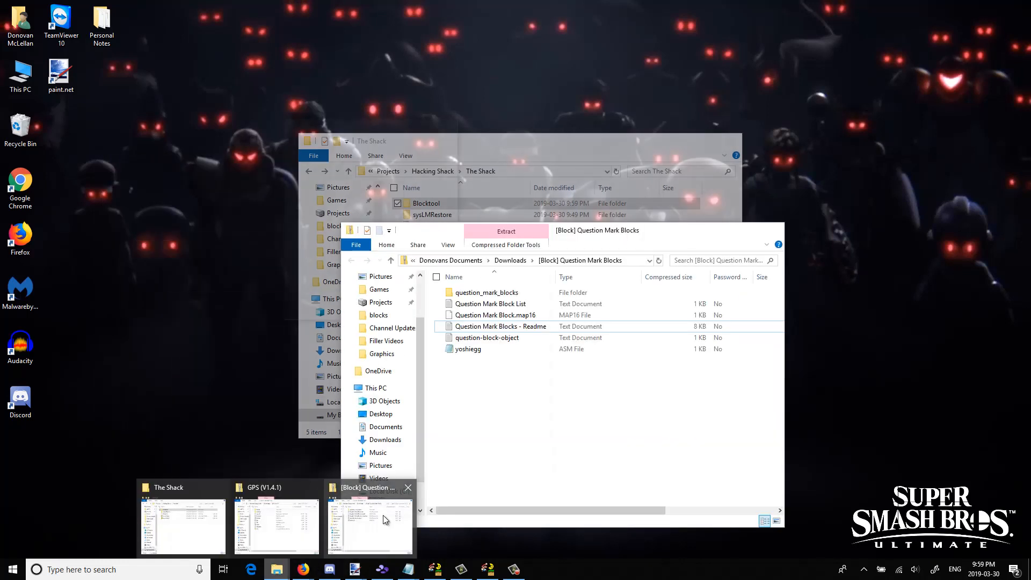
Open question_block.asm from the question_mark_blocks folder in Notepad.
{"action": "left_click", "coordinate": [369, 527]}
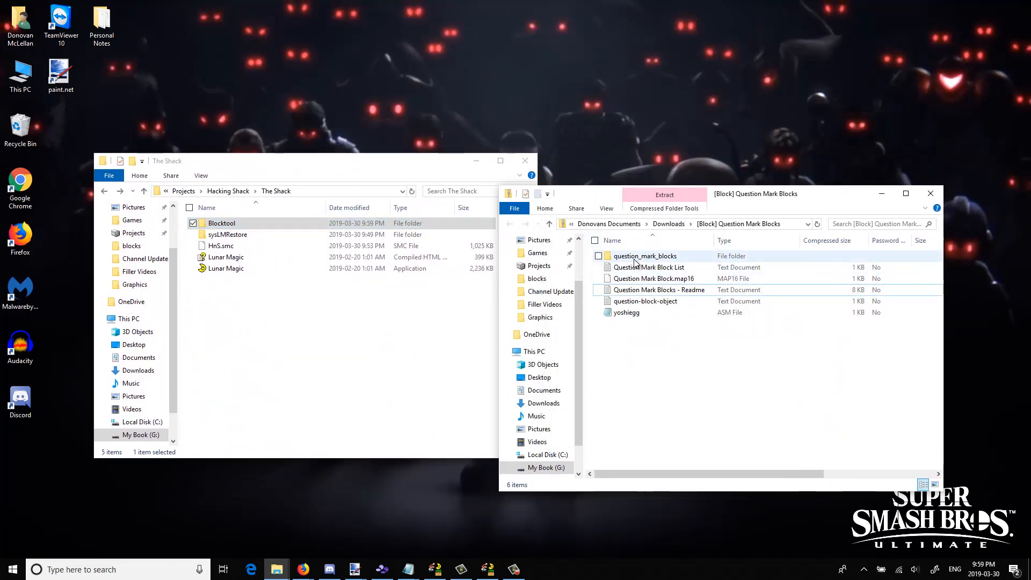
{"action": "double_click", "coordinate": [645, 256]}
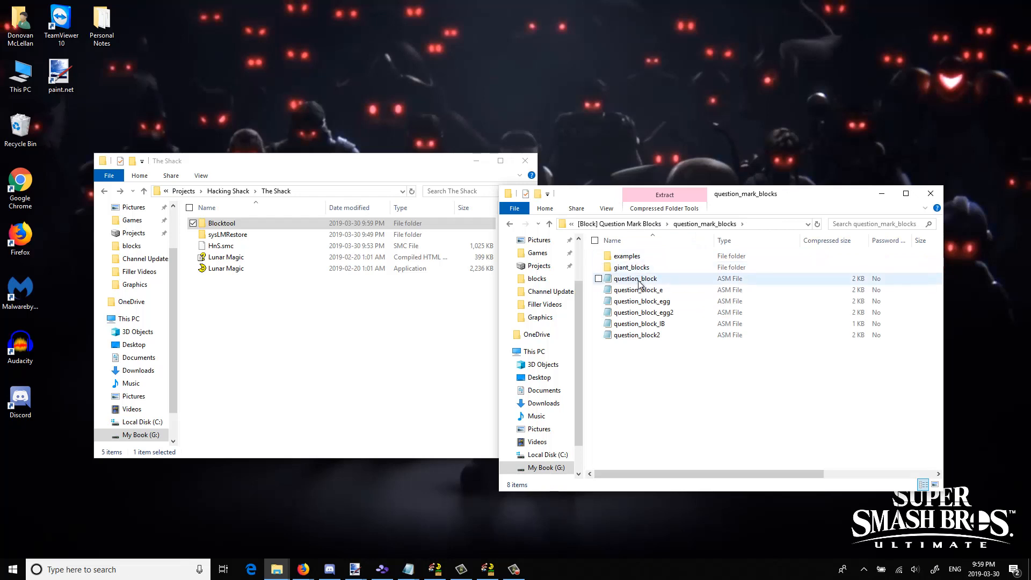
{"action": "double_click", "coordinate": [633, 278]}
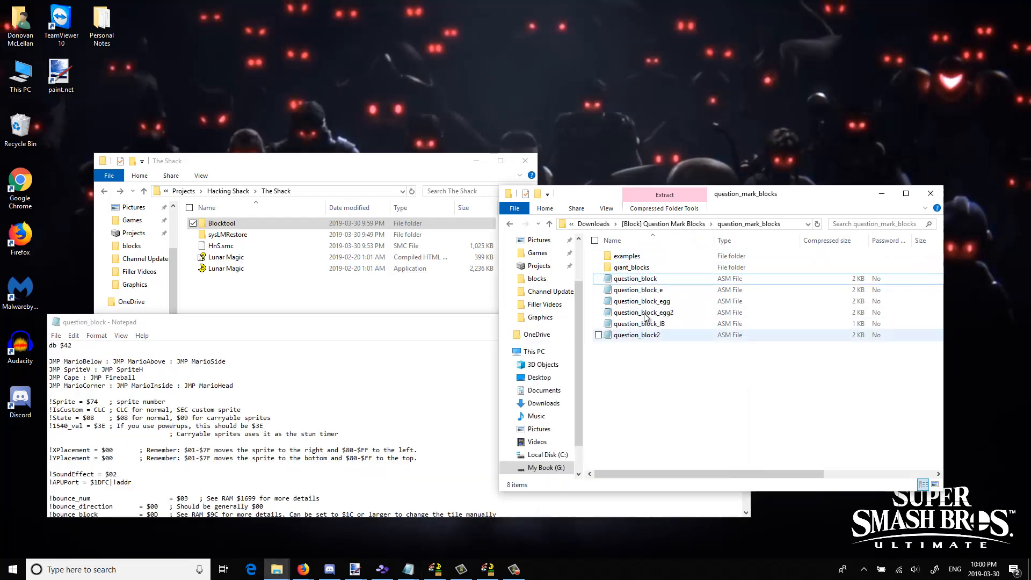
{"action": "left_click", "coordinate": [631, 268]}
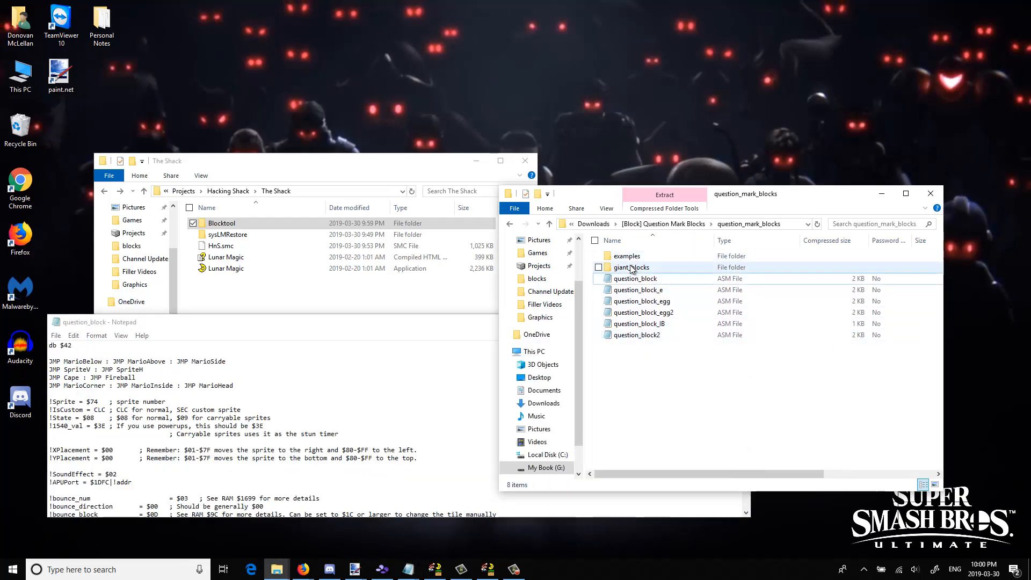
{"action": "double_click", "coordinate": [630, 267]}
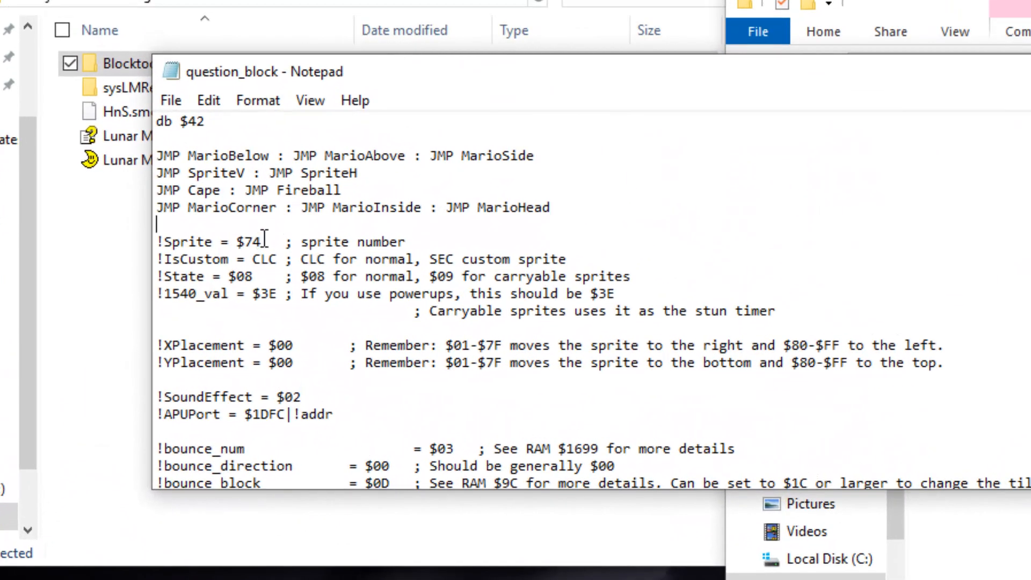
Check the !Sprite value $74 and look through the rest of the file.
{"action": "double_click", "coordinate": [250, 242]}
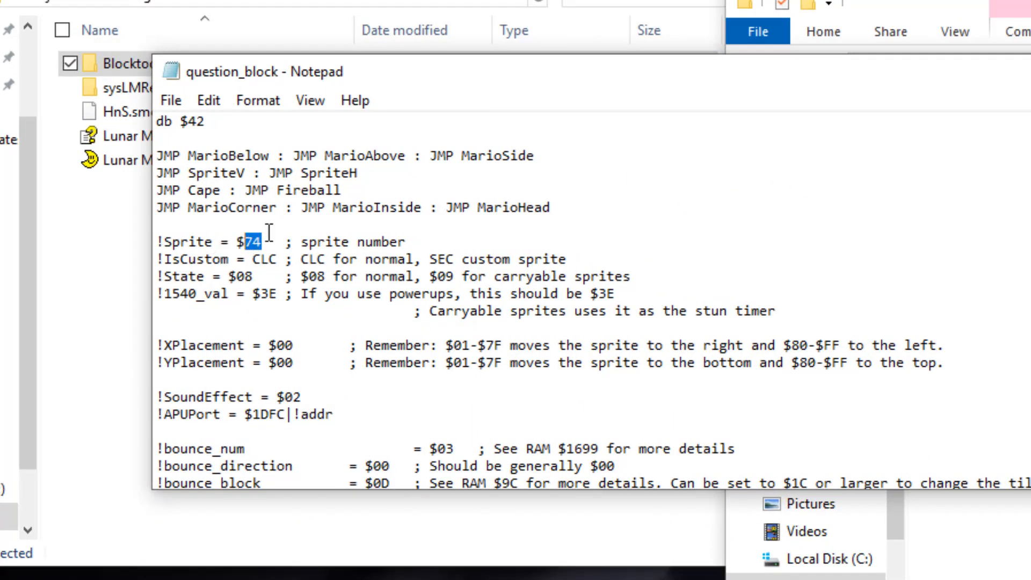
{"action": "mouse_move", "coordinate": [296, 315]}
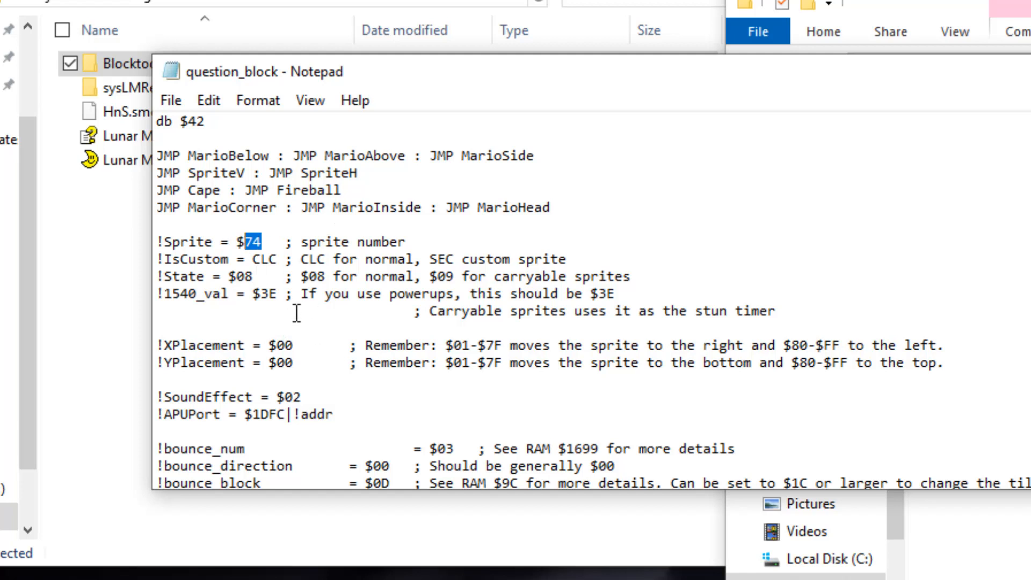
{"action": "scroll", "scroll_direction": "down", "scroll_amount": 3}
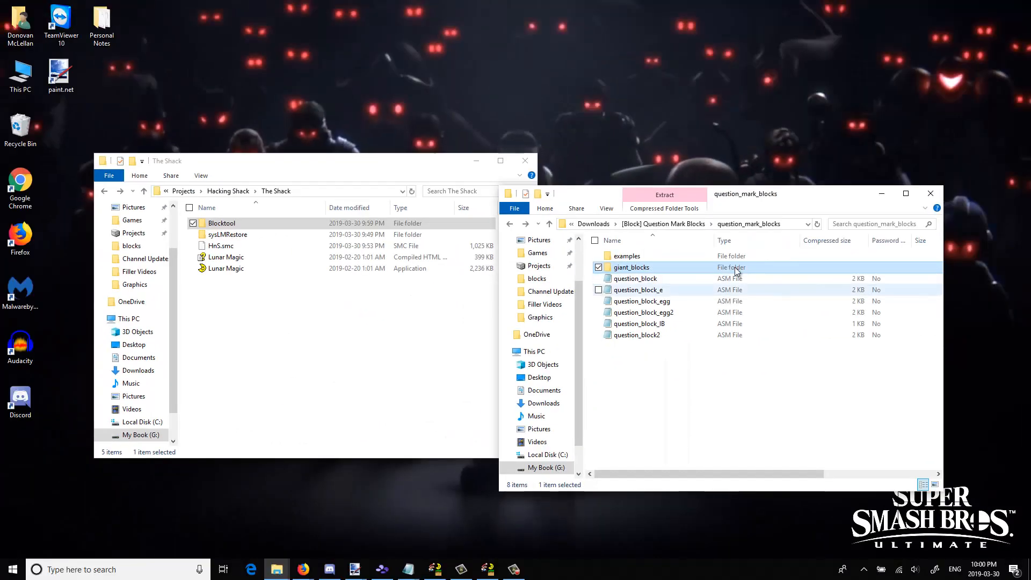
Copy question_block.asm into the Blocktool folder's blocks directory.
{"action": "left_click", "coordinate": [635, 278]}
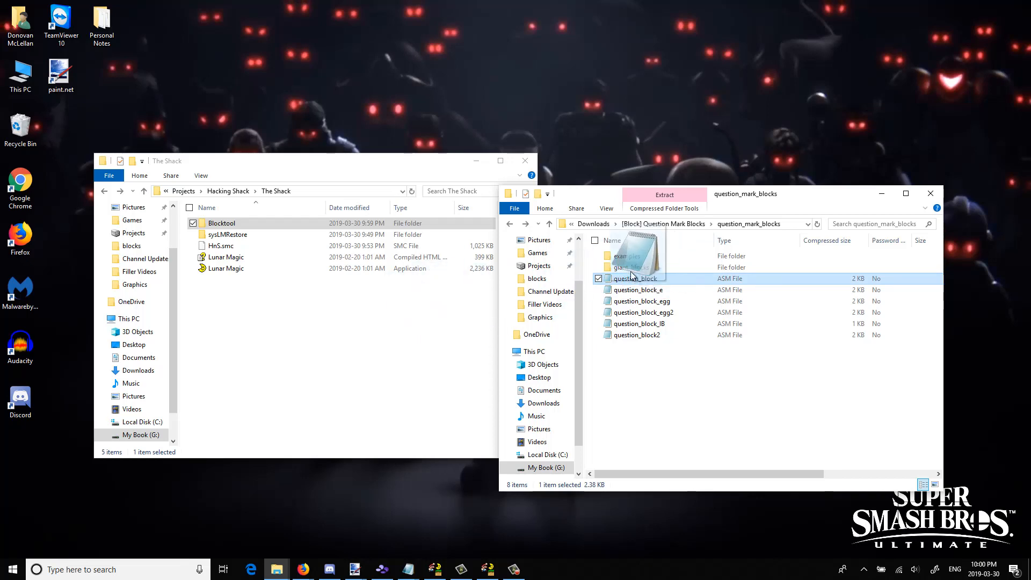
{"action": "double_click", "coordinate": [221, 223]}
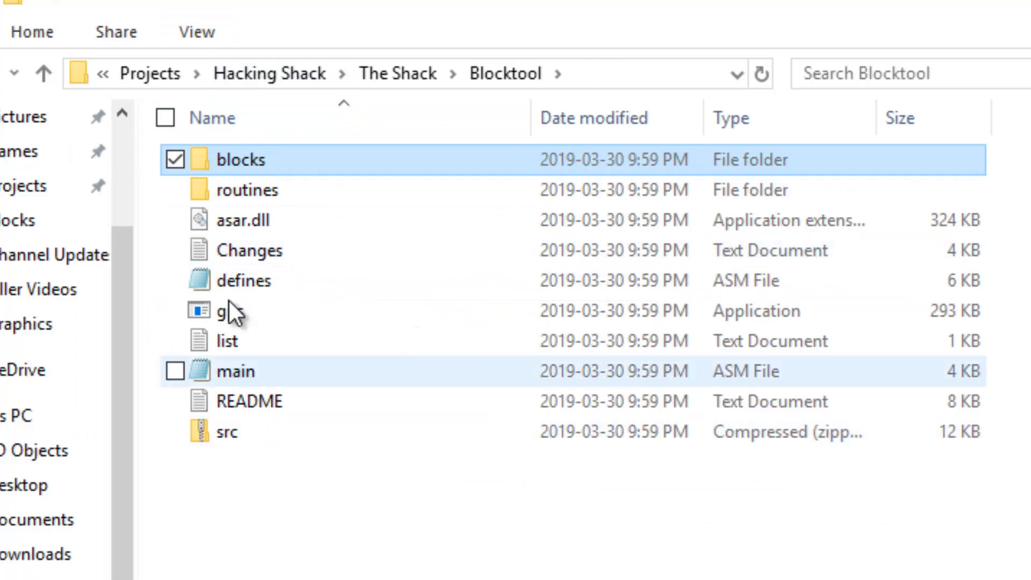
{"action": "mouse_move", "coordinate": [295, 124]}
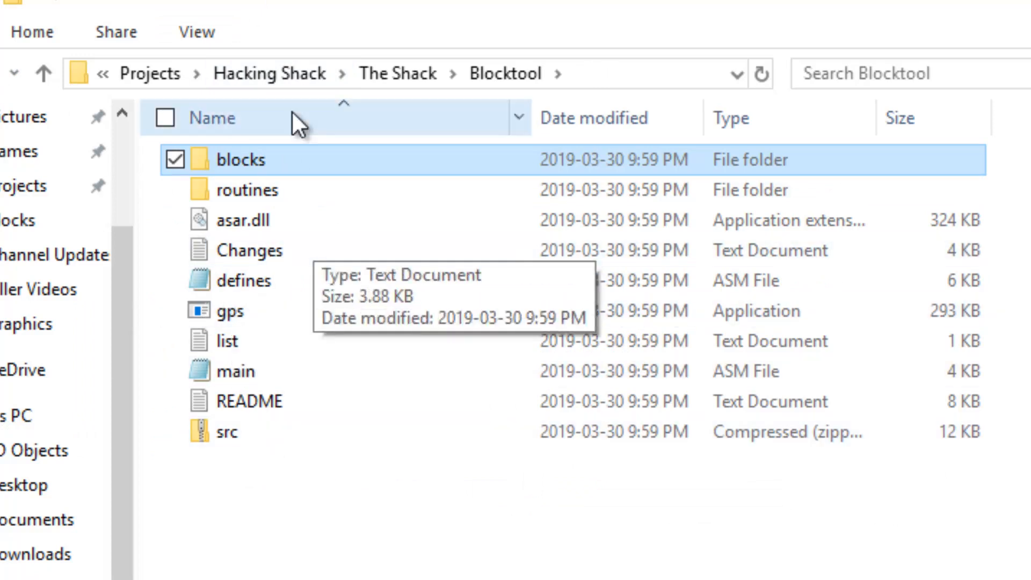
{"action": "mouse_move", "coordinate": [263, 154]}
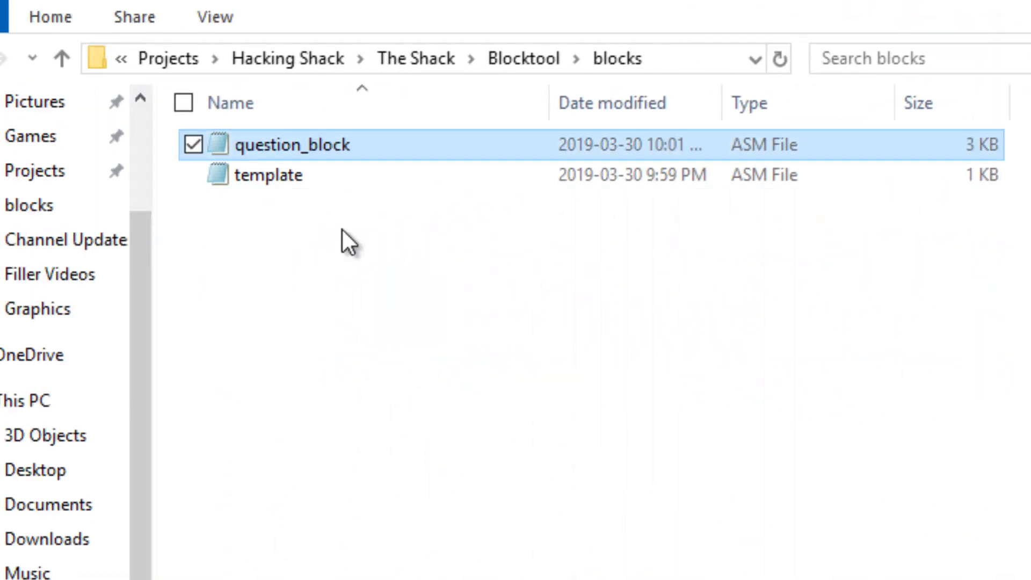
{"action": "mouse_move", "coordinate": [40, 102]}
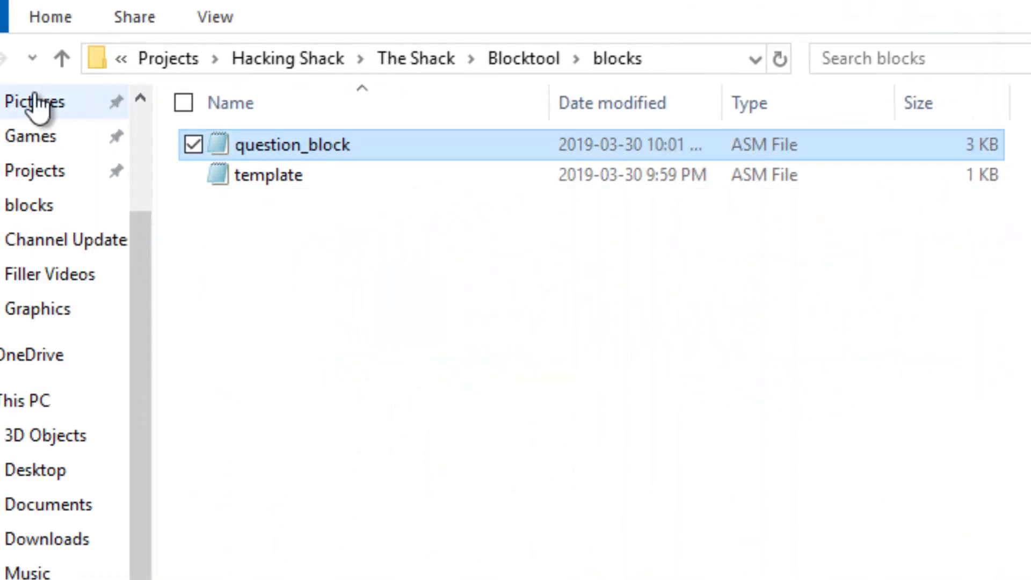
Open the copied question_block.asm and review its sprite, custom-sprite and $08 state settings.
{"action": "double_click", "coordinate": [293, 144]}
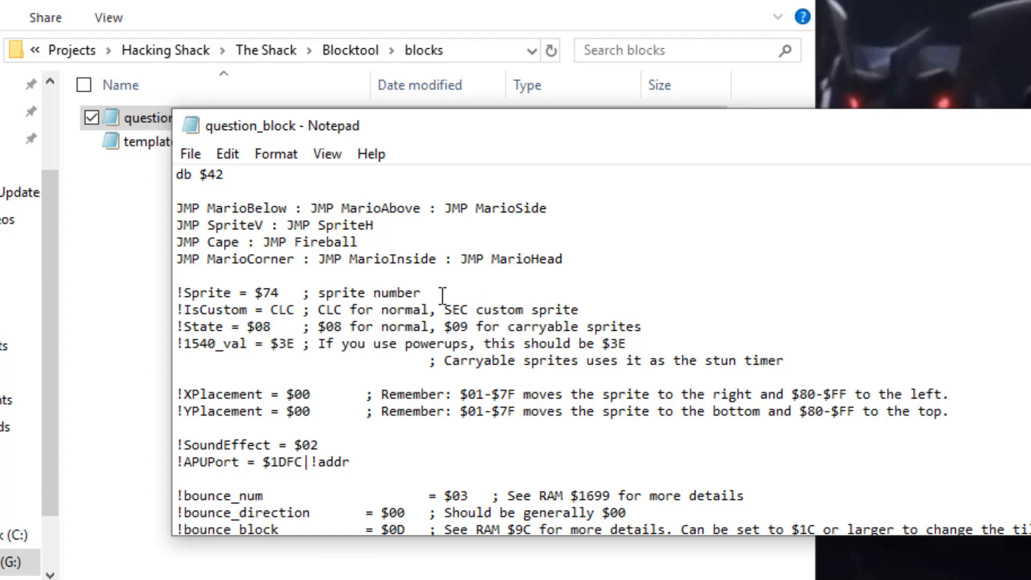
{"action": "left_click", "coordinate": [179, 292]}
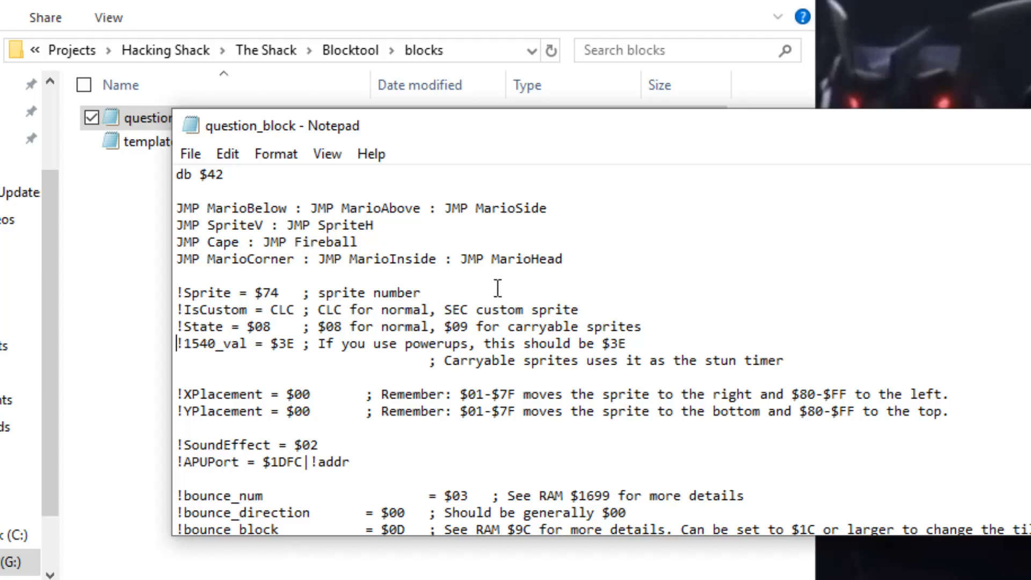
{"action": "mouse_move", "coordinate": [462, 314]}
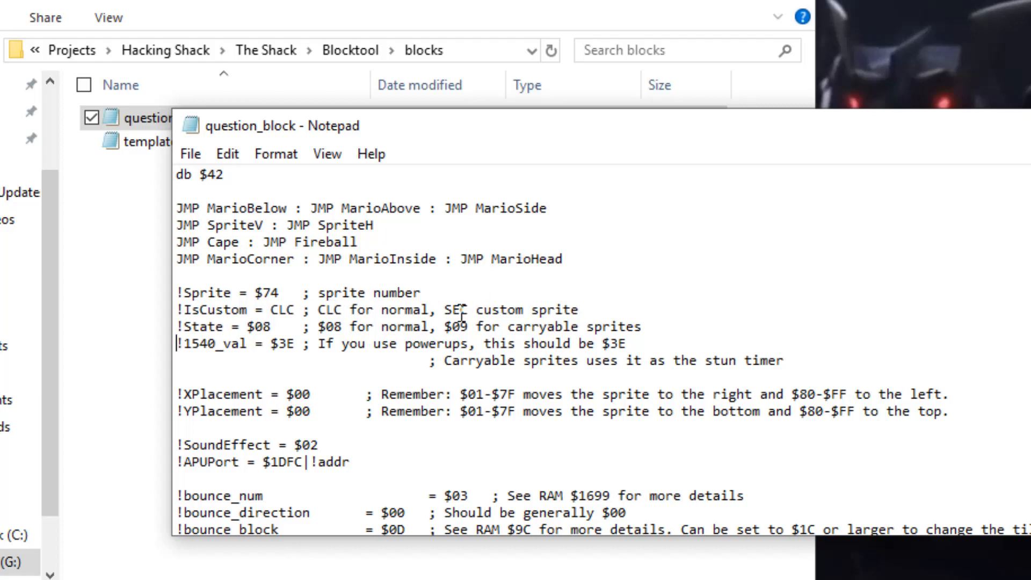
{"action": "double_click", "coordinate": [283, 309]}
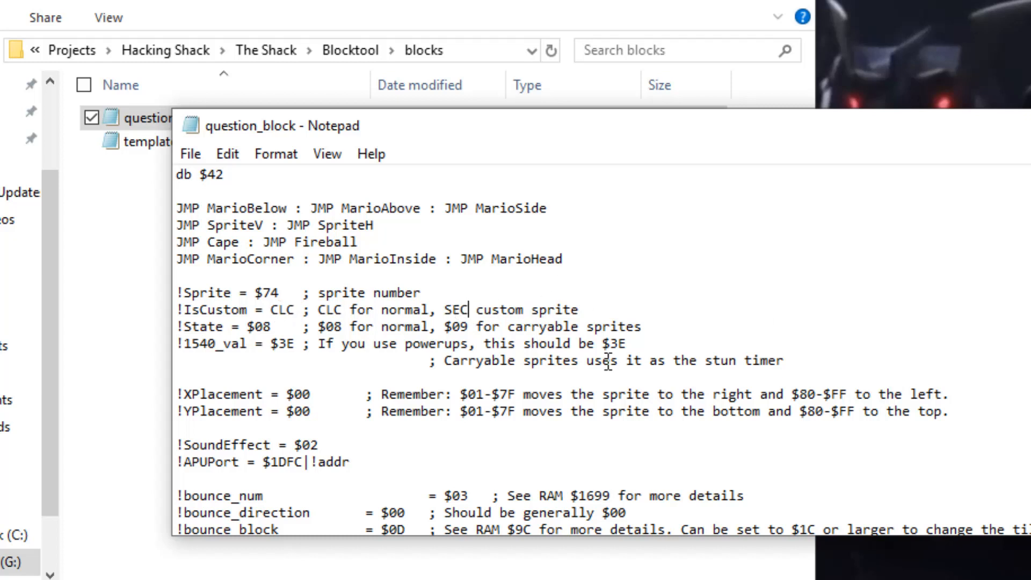
{"action": "mouse_move", "coordinate": [479, 350]}
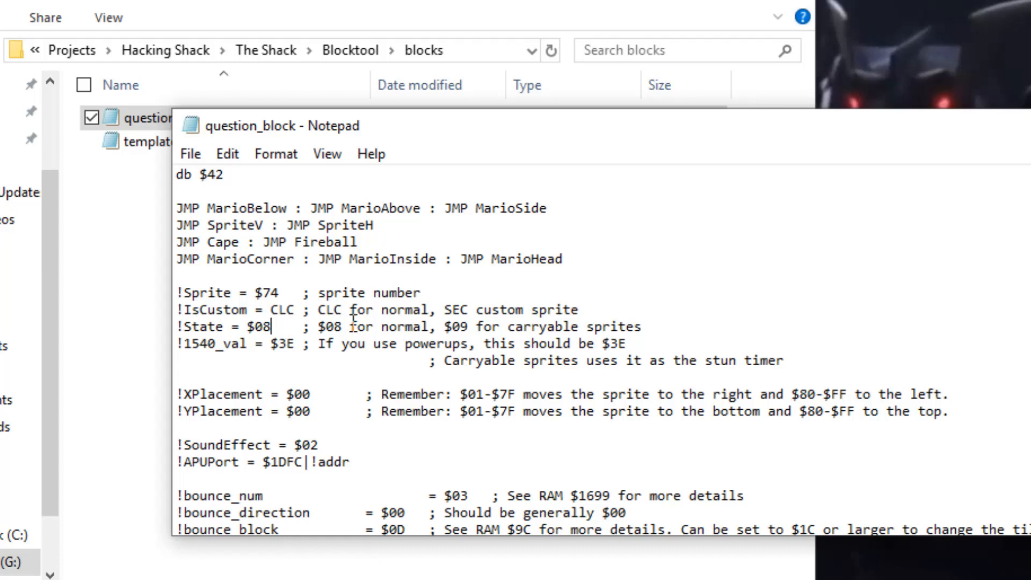
{"action": "scroll", "scroll_direction": "down", "scroll_amount": 3}
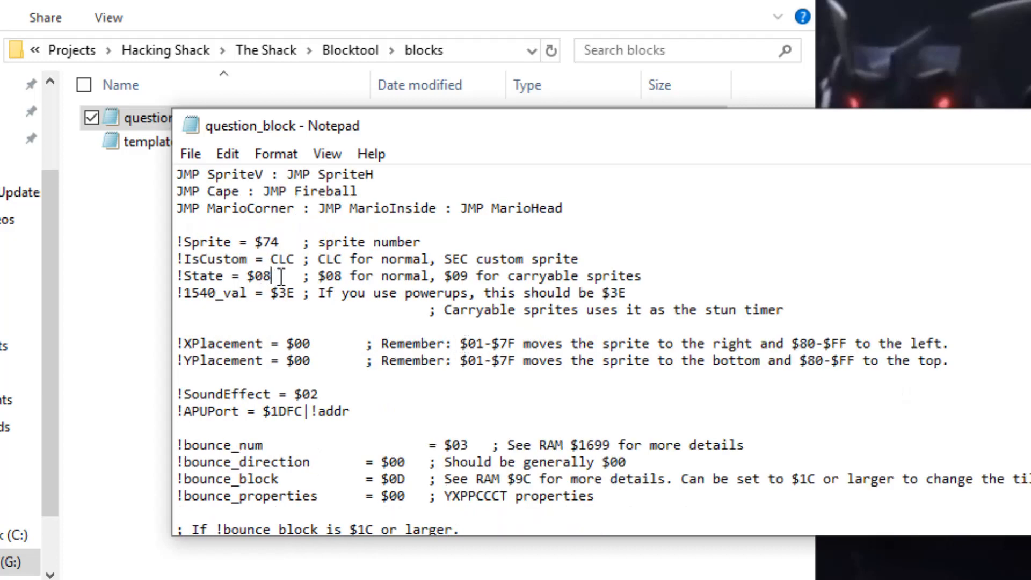
{"action": "double_click", "coordinate": [262, 276]}
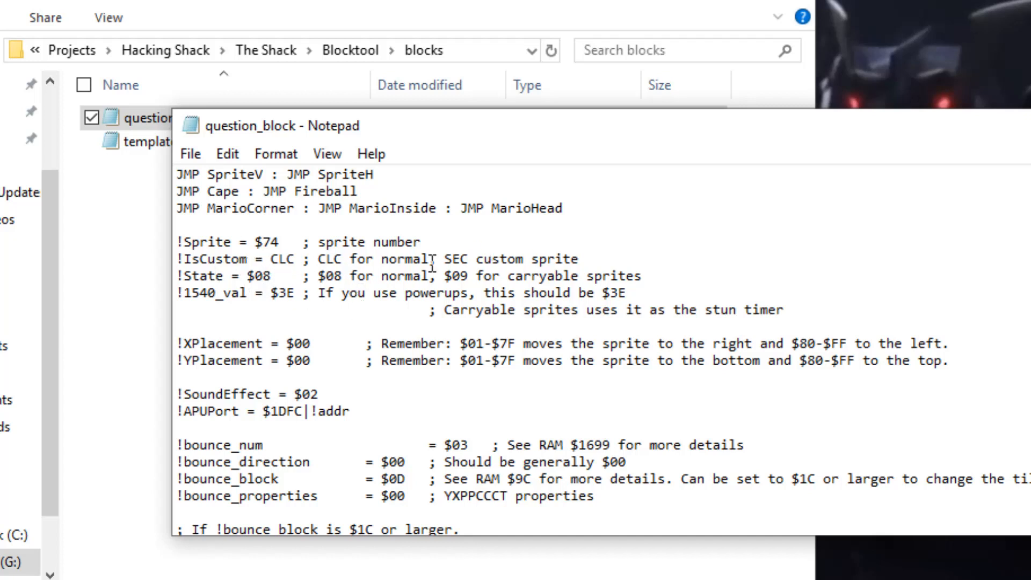
{"action": "double_click", "coordinate": [268, 242]}
{"action": "type", "text": "91"}
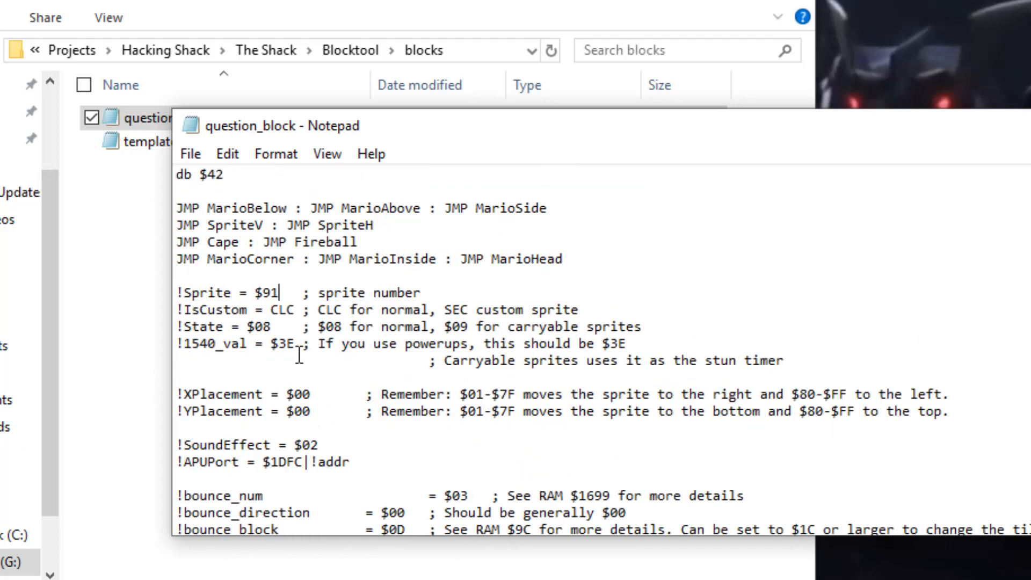
Change !YPlacement to $EF in question_block.asm.
{"action": "scroll", "scroll_direction": "down", "scroll_amount": 3}
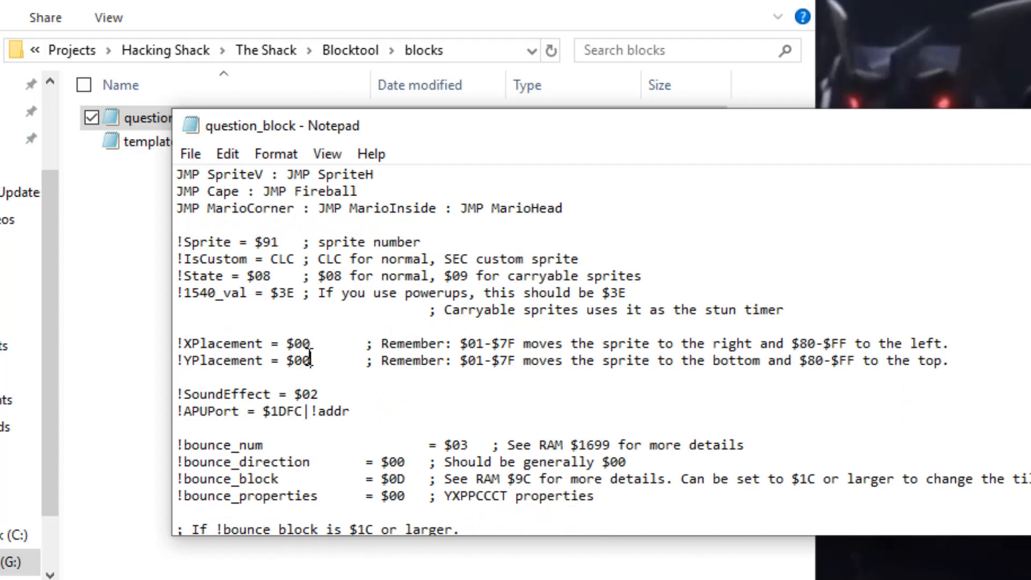
{"action": "double_click", "coordinate": [300, 361]}
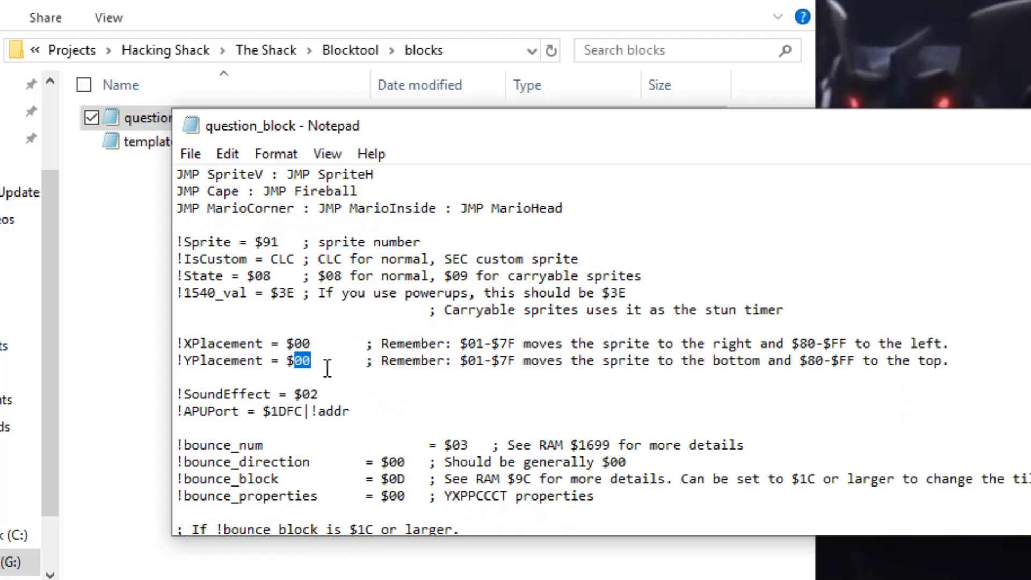
{"action": "type", "text": "EF"}
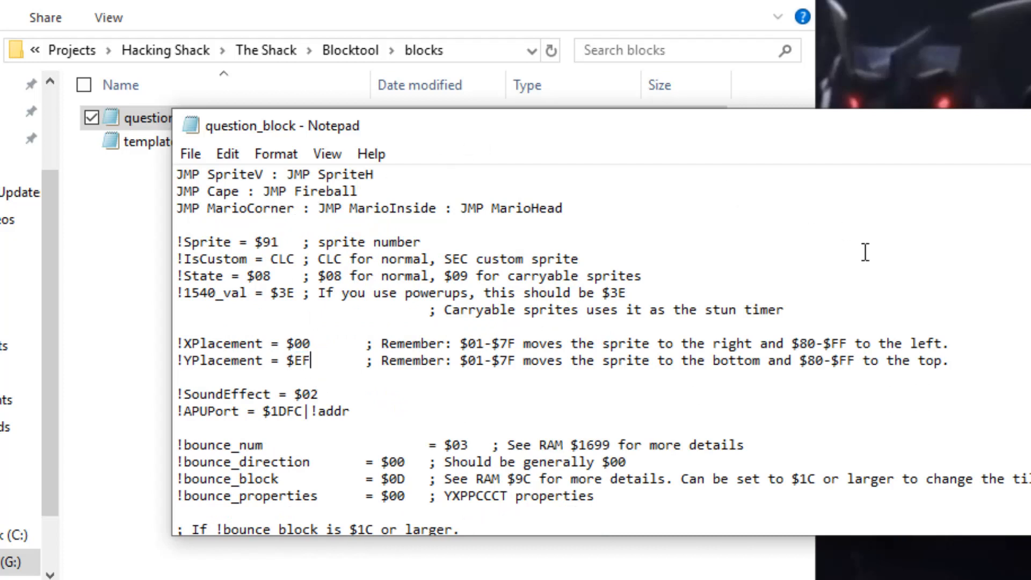
{"action": "mouse_move", "coordinate": [500, 356]}
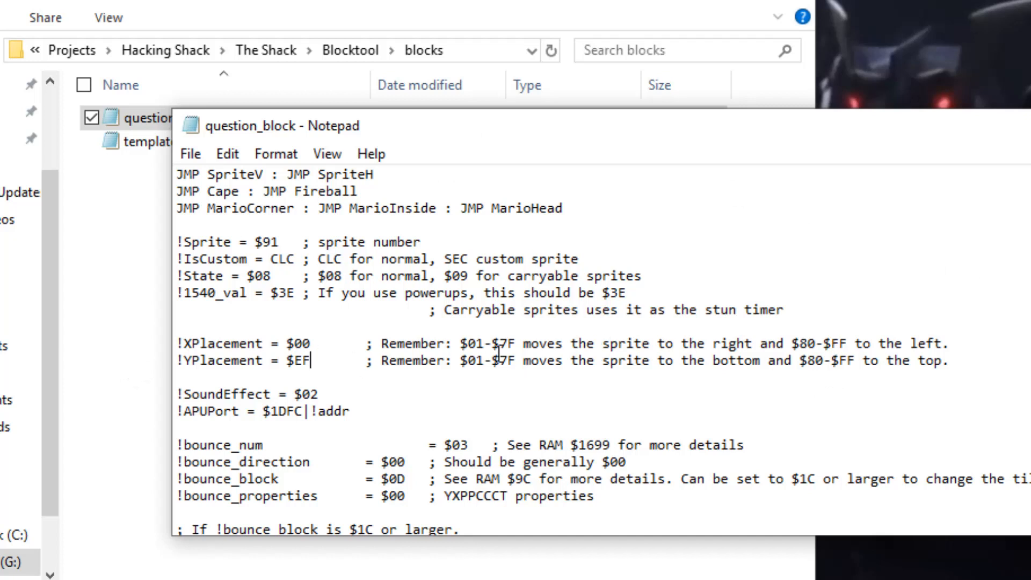
{"action": "mouse_move", "coordinate": [784, 365]}
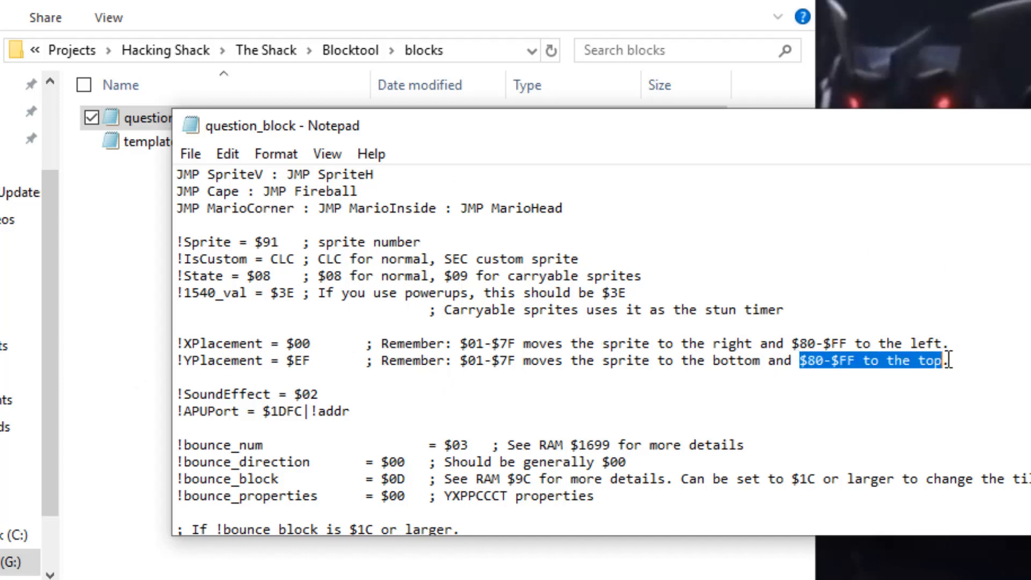
{"action": "left_click", "coordinate": [947, 361]}
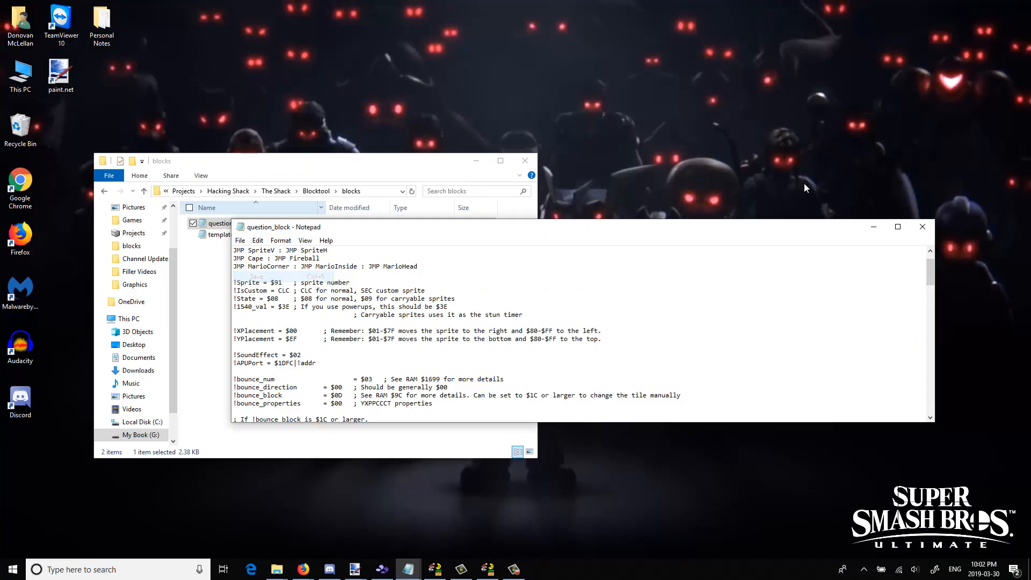
Open Blocktool's list.txt and start an entry with tile number 300 under '; GPS block list'.
{"action": "left_click", "coordinate": [922, 227]}
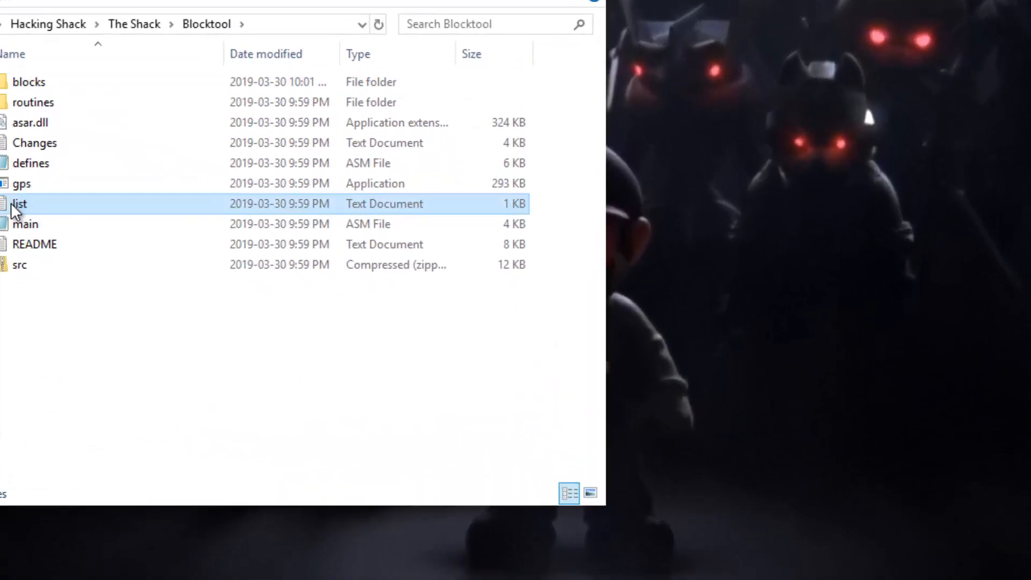
{"action": "double_click", "coordinate": [19, 203]}
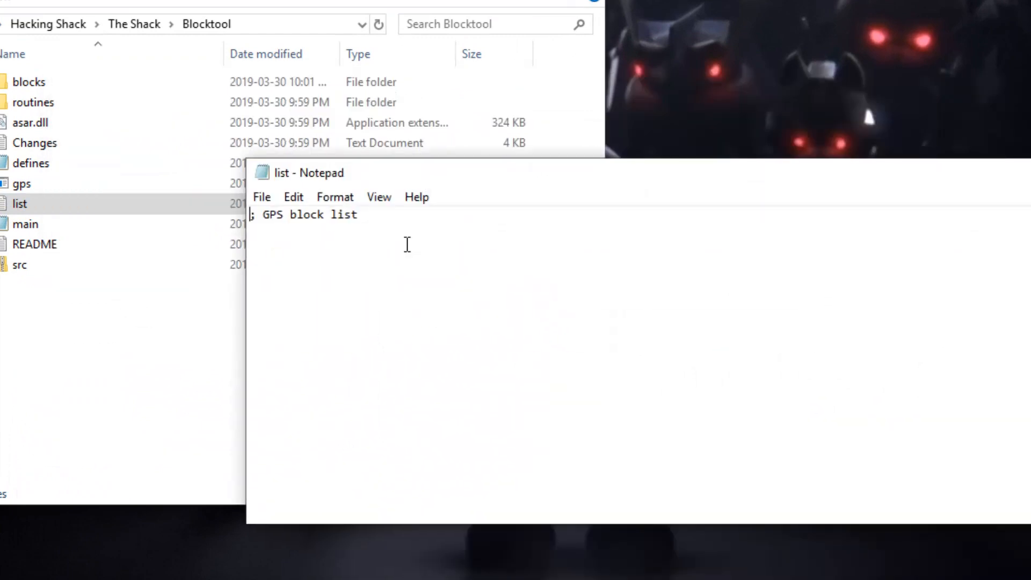
{"action": "mouse_move", "coordinate": [473, 248]}
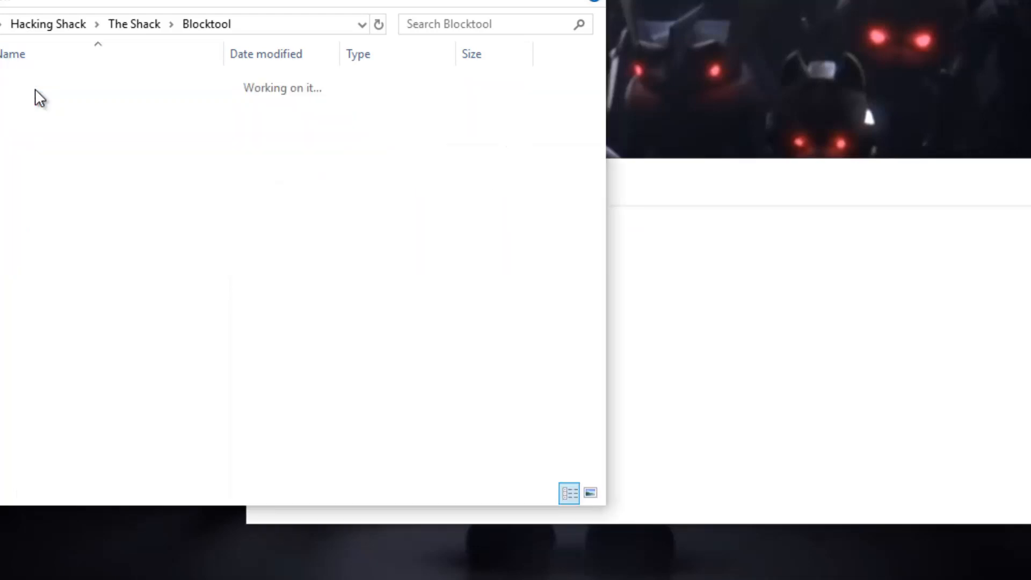
{"action": "right_click", "coordinate": [345, 102]}
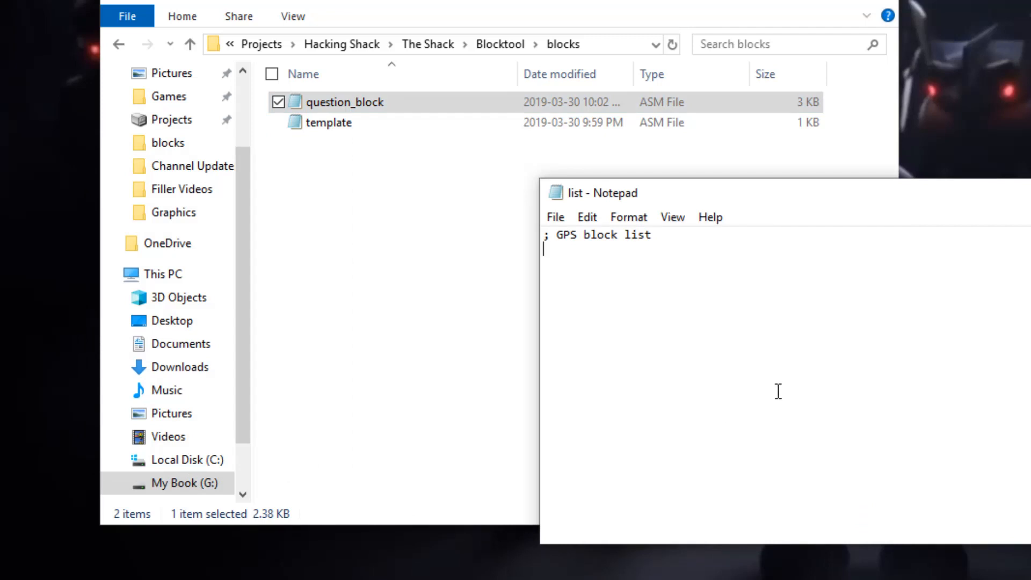
{"action": "type", "text": "3"}
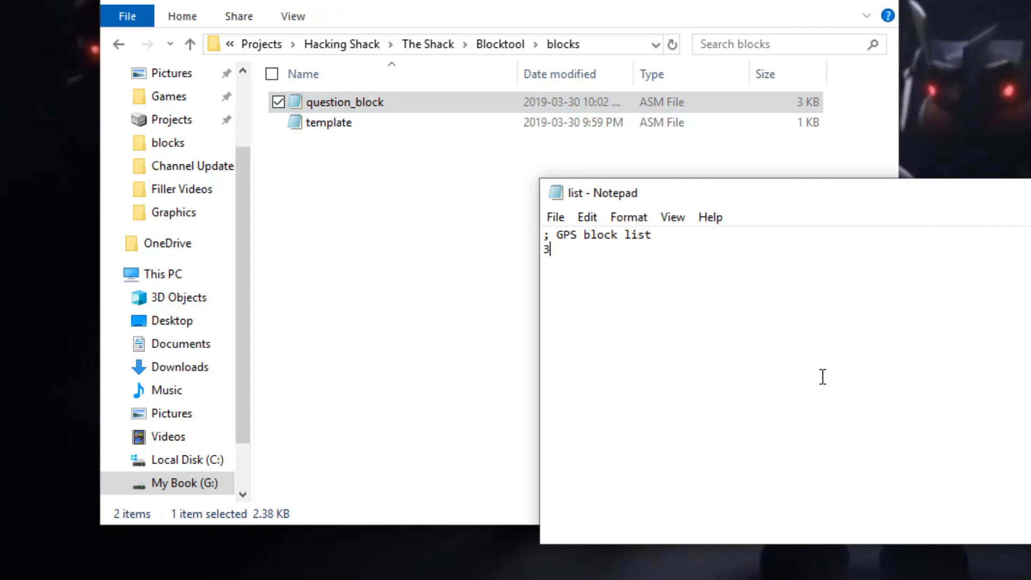
{"action": "type", "text": "00"}
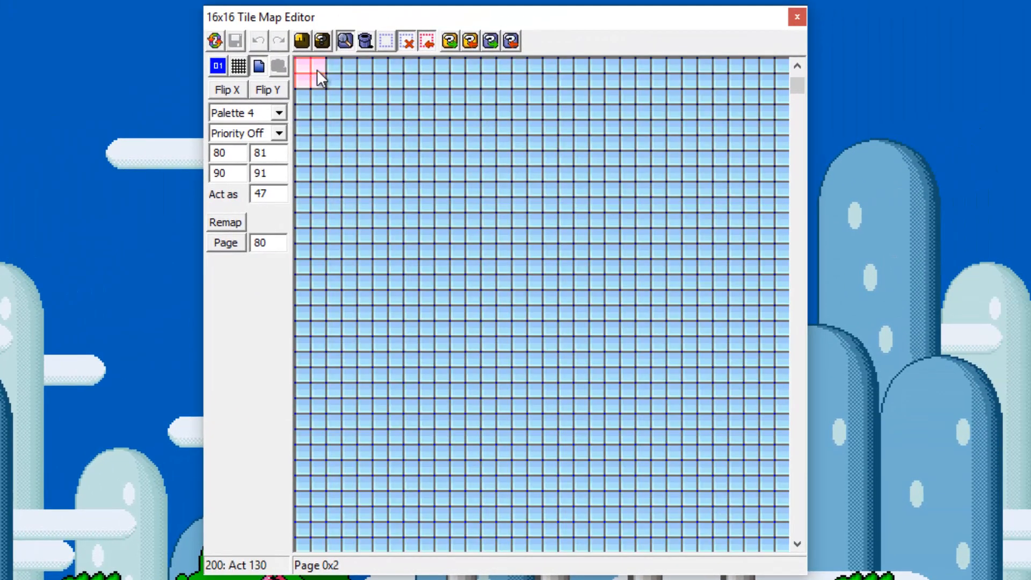
Select tile 300 in the 16x16 Tile Map Editor and read its Act as value 130.
{"action": "left_click", "coordinate": [431, 533]}
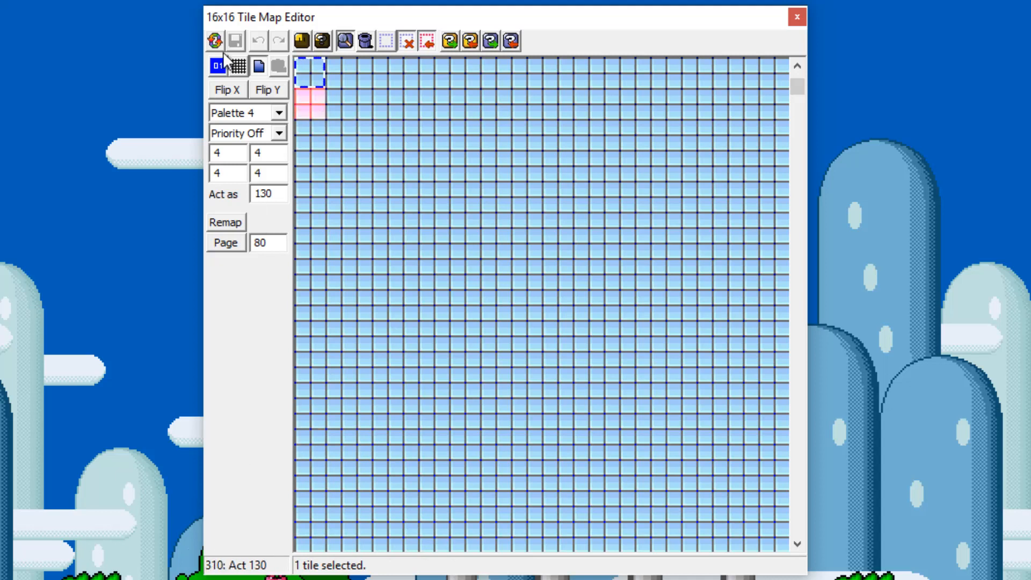
{"action": "left_click", "coordinate": [370, 164]}
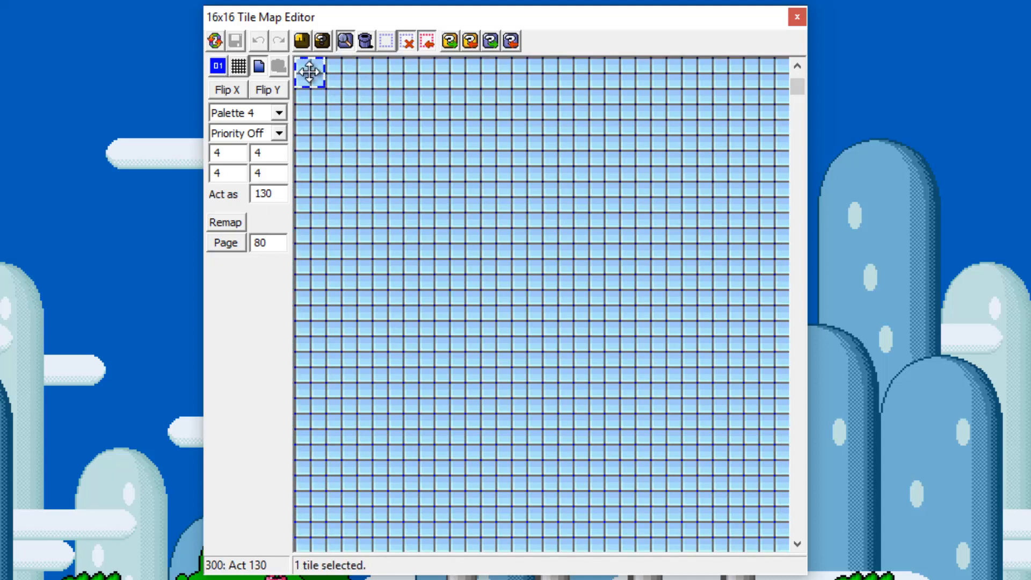
{"action": "mouse_move", "coordinate": [310, 71]}
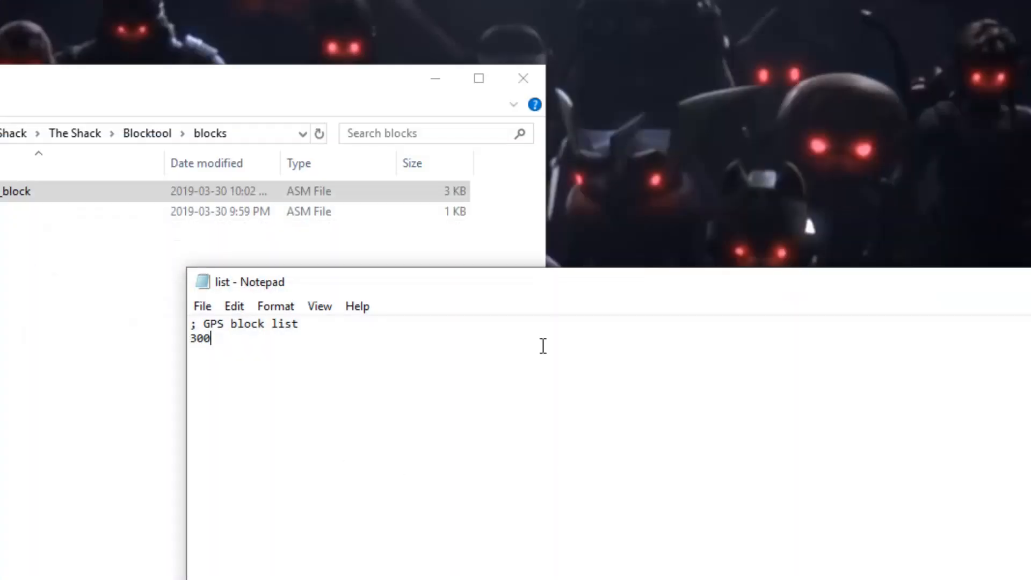
{"action": "mouse_move", "coordinate": [229, 357]}
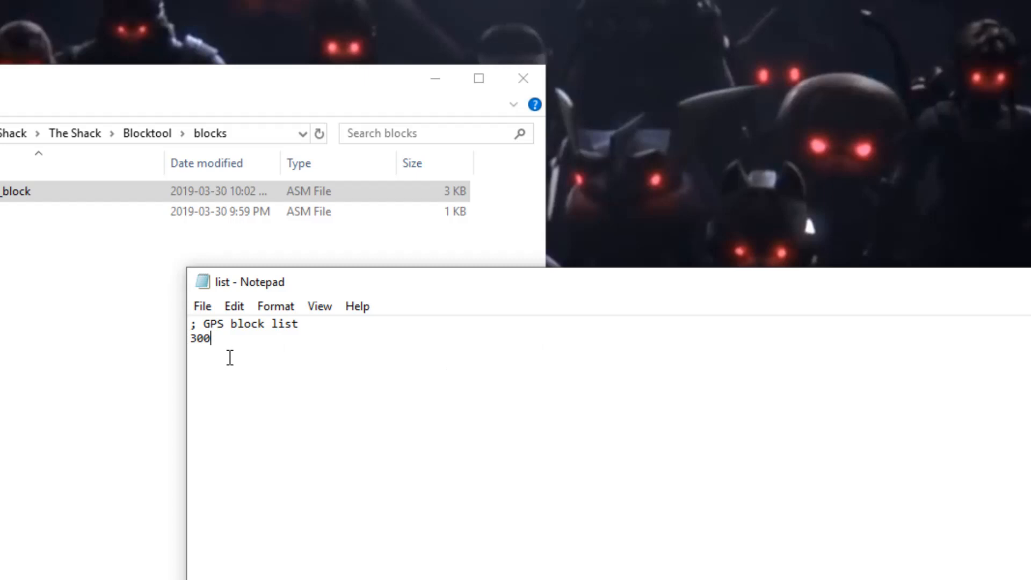
Extend the list entry to 300:130.
{"action": "type", "text": ":"}
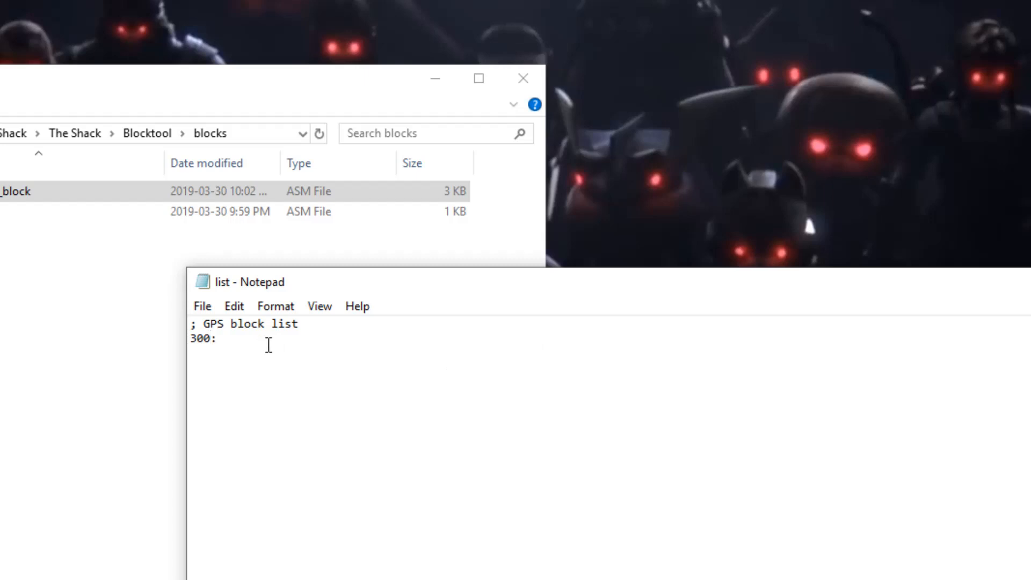
{"action": "mouse_move", "coordinate": [314, 367]}
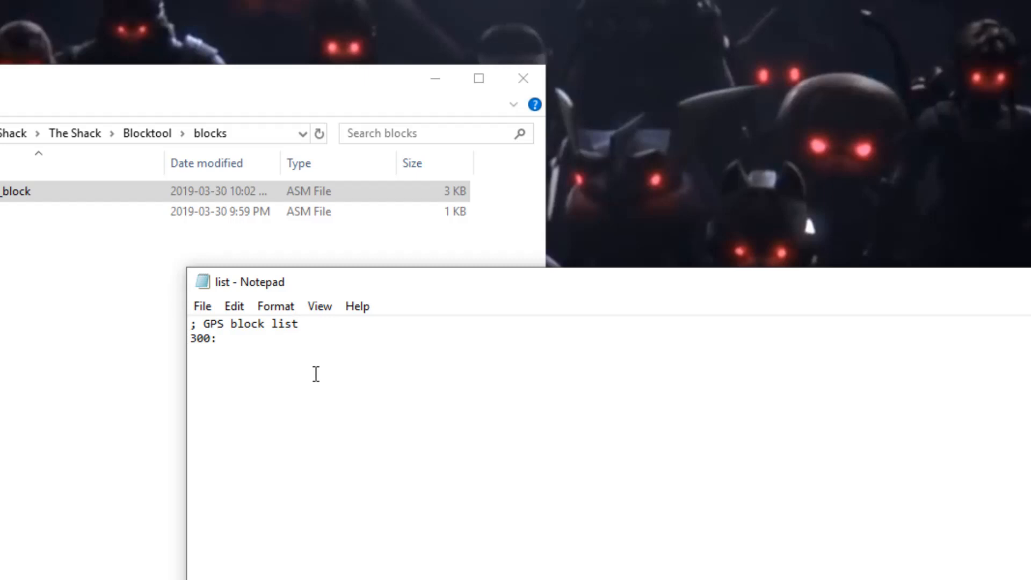
{"action": "type", "text": "1"}
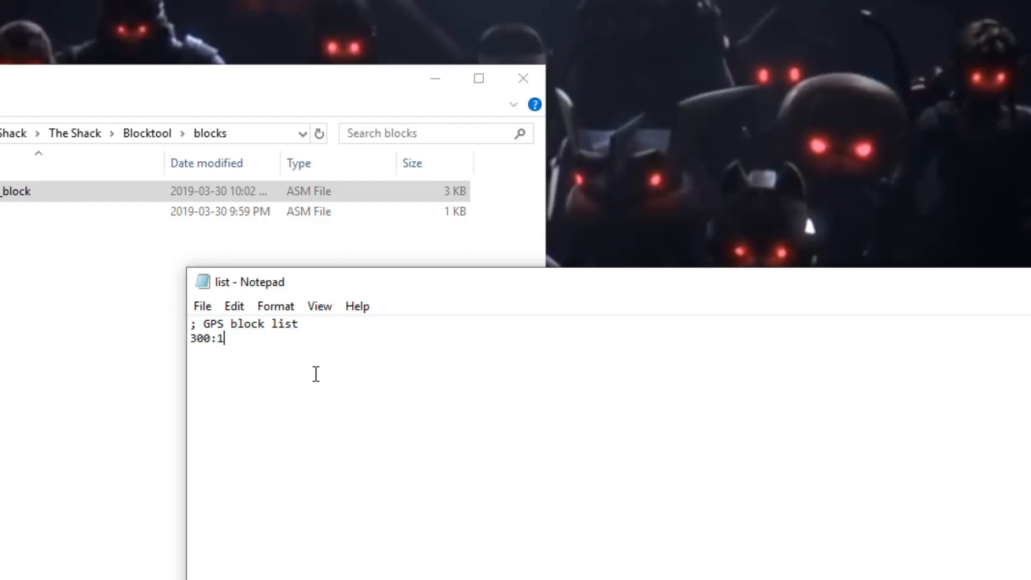
{"action": "type", "text": "30"}
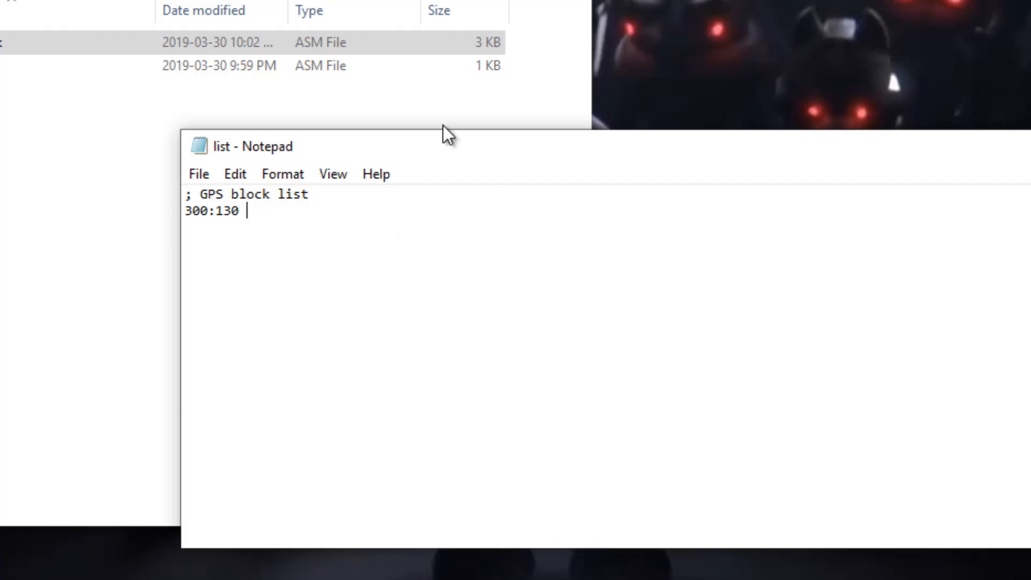
Copy the question_block file name via Rename and complete the entry as question_block.asm.
{"action": "right_click", "coordinate": [487, 97]}
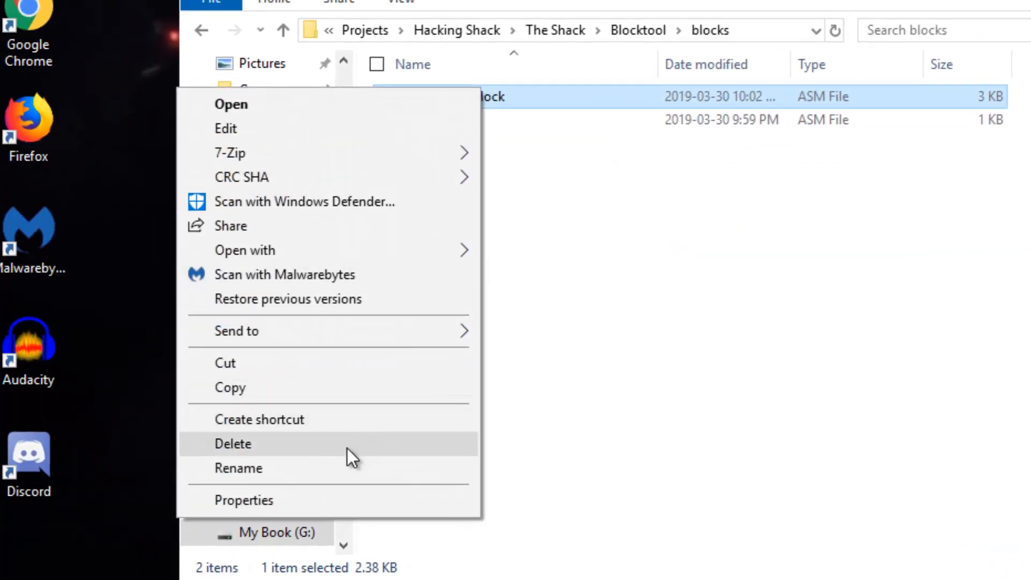
{"action": "left_click", "coordinate": [238, 468]}
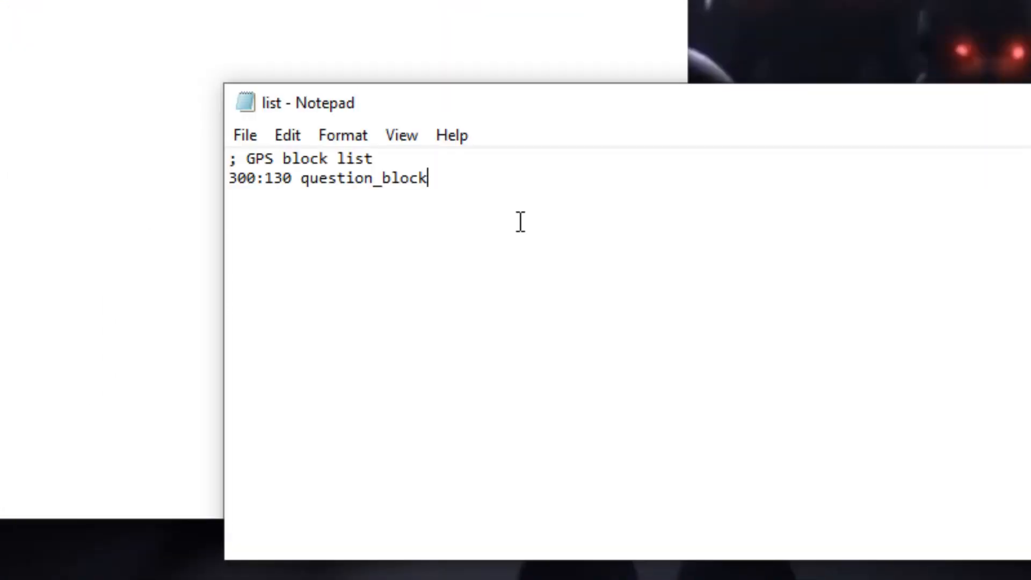
{"action": "type", "text": "."}
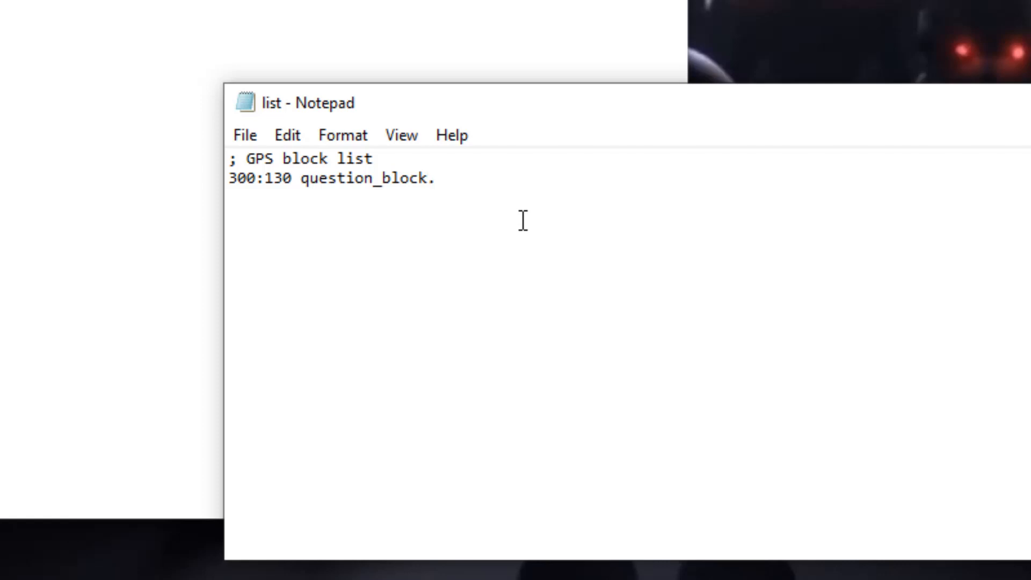
{"action": "type", "text": "asm"}
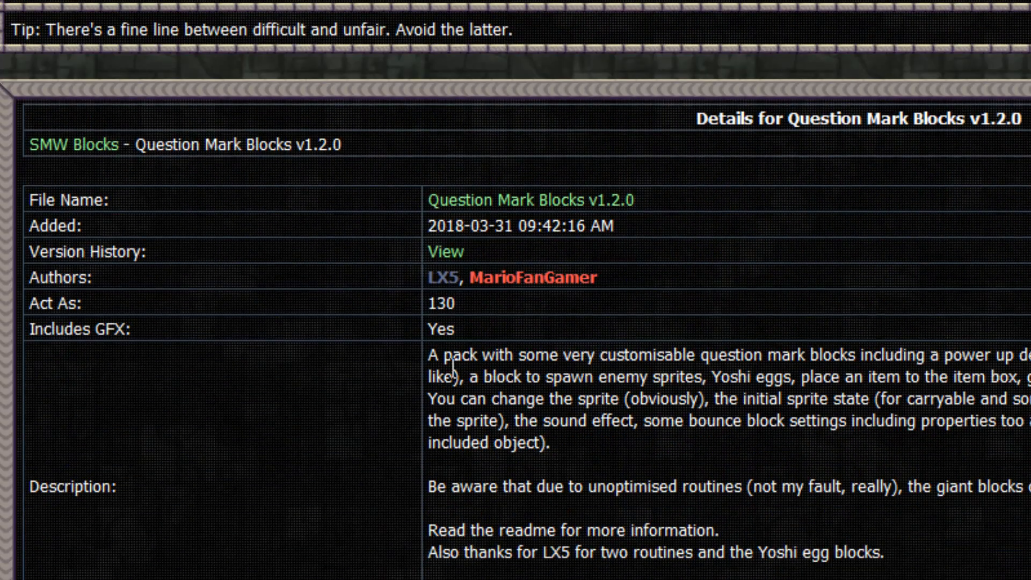
Confirm the Act As value 130 on the Question Mark Blocks v1.2.0 details page.
{"action": "double_click", "coordinate": [440, 303]}
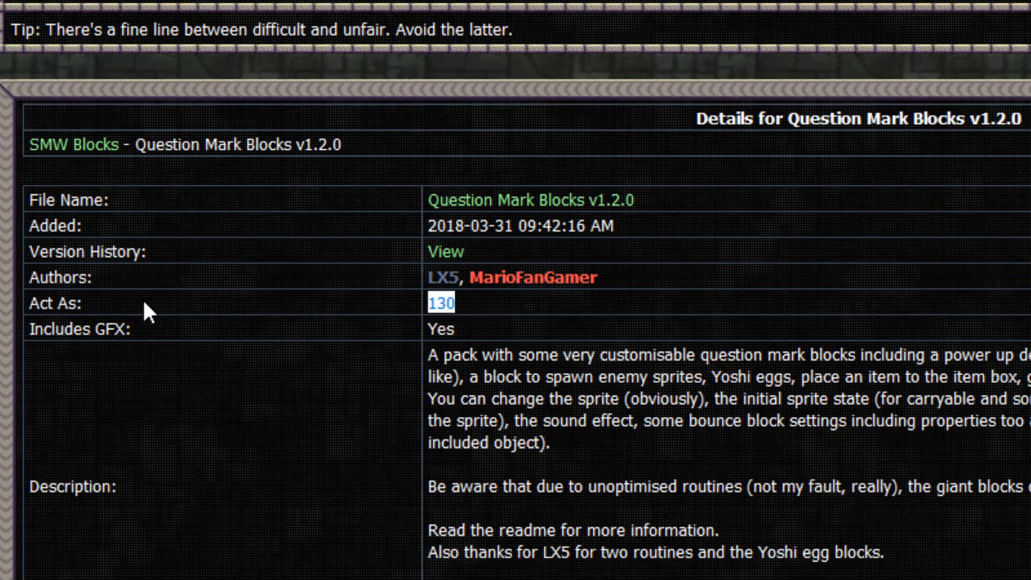
{"action": "left_click", "coordinate": [148, 304]}
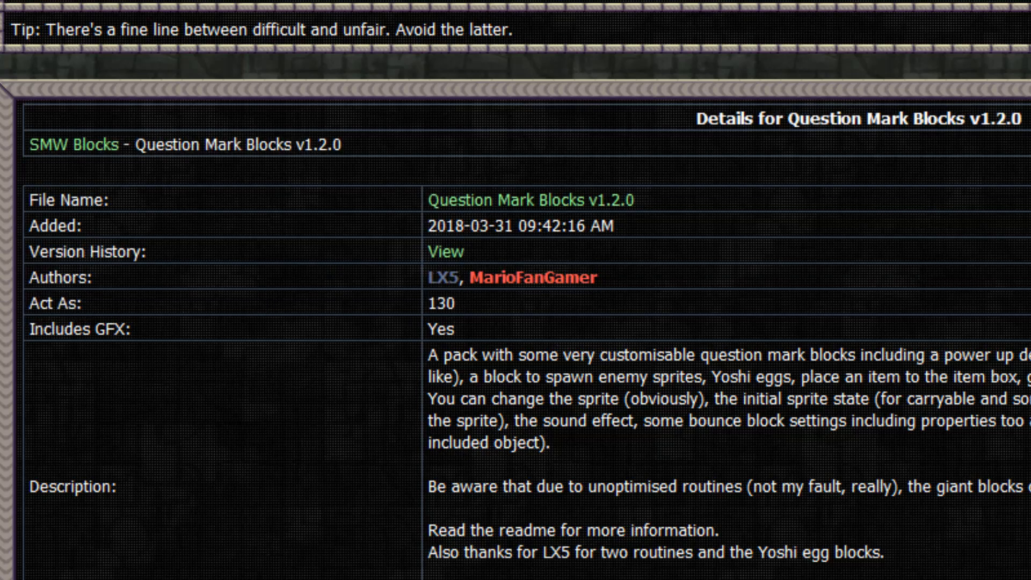
{"action": "scroll", "scroll_direction": "down", "scroll_amount": 3}
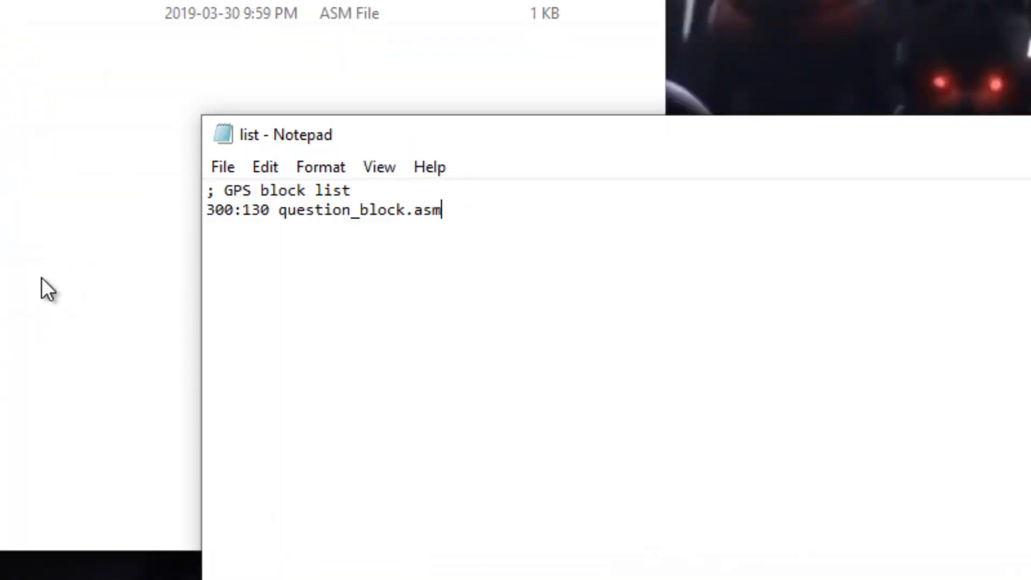
Save list.txt with the 300:130 question_block.asm entry.
{"action": "left_click", "coordinate": [223, 167]}
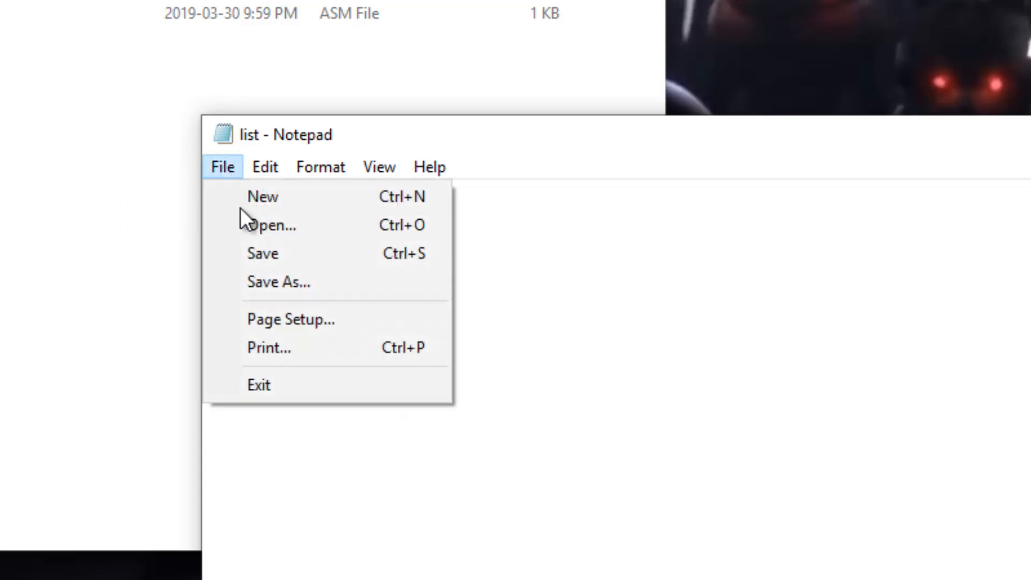
{"action": "mouse_move", "coordinate": [289, 254]}
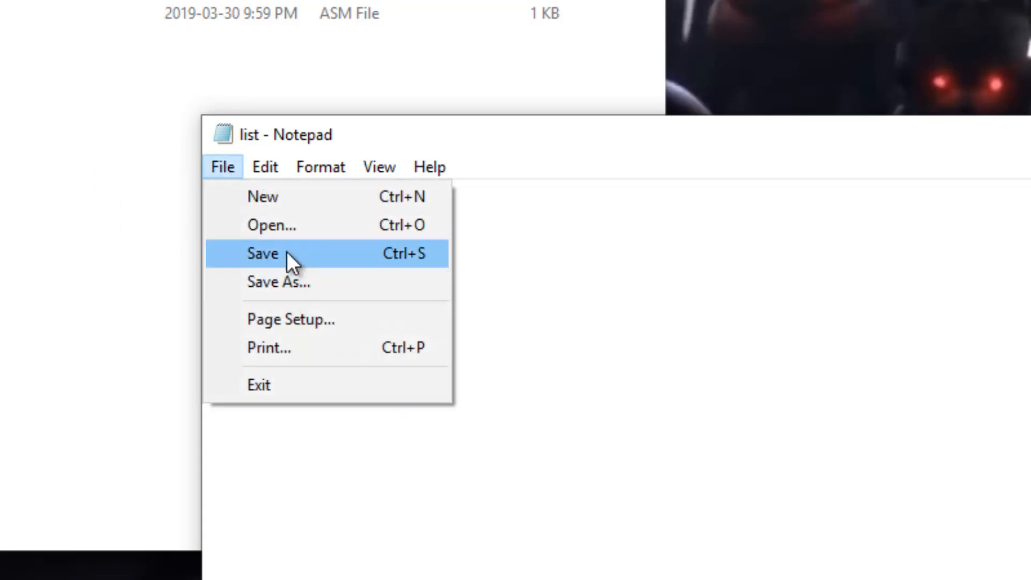
{"action": "left_click", "coordinate": [262, 254]}
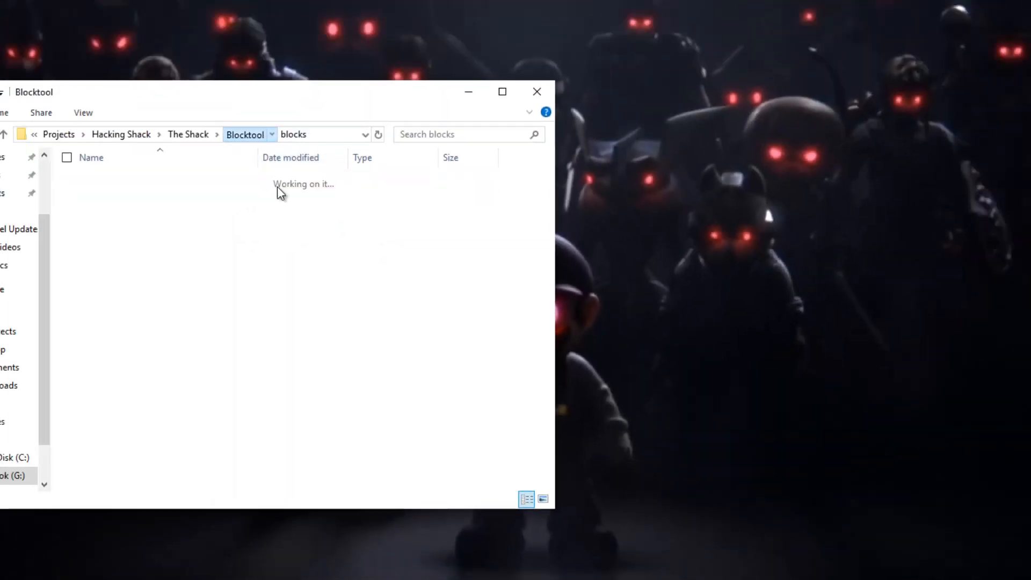
Launch gps.exe from the Blocktool folder and allow it past the SmartScreen warning via Run anyway.
{"action": "left_click", "coordinate": [245, 135]}
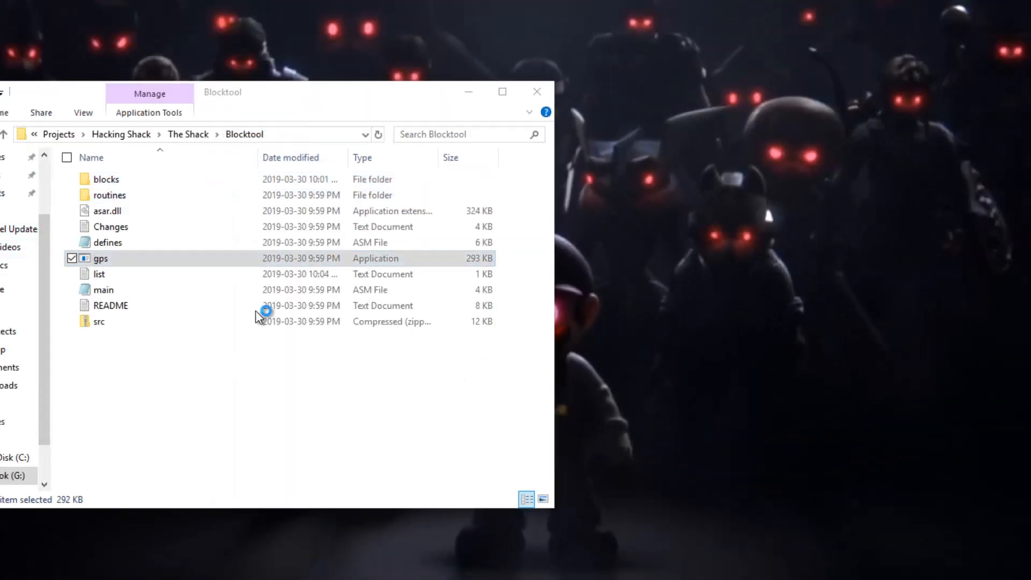
{"action": "double_click", "coordinate": [100, 258]}
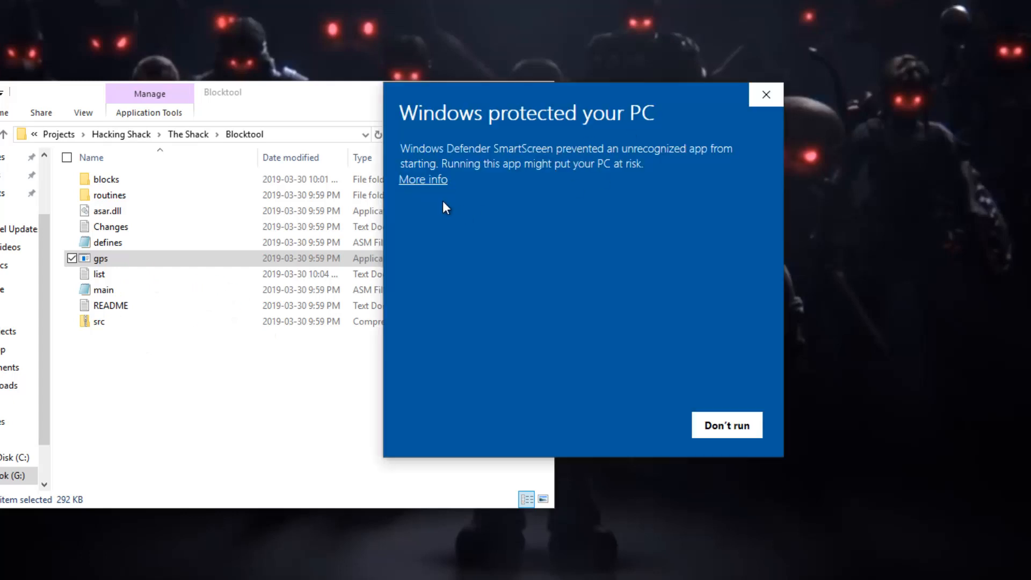
{"action": "left_click", "coordinate": [423, 179]}
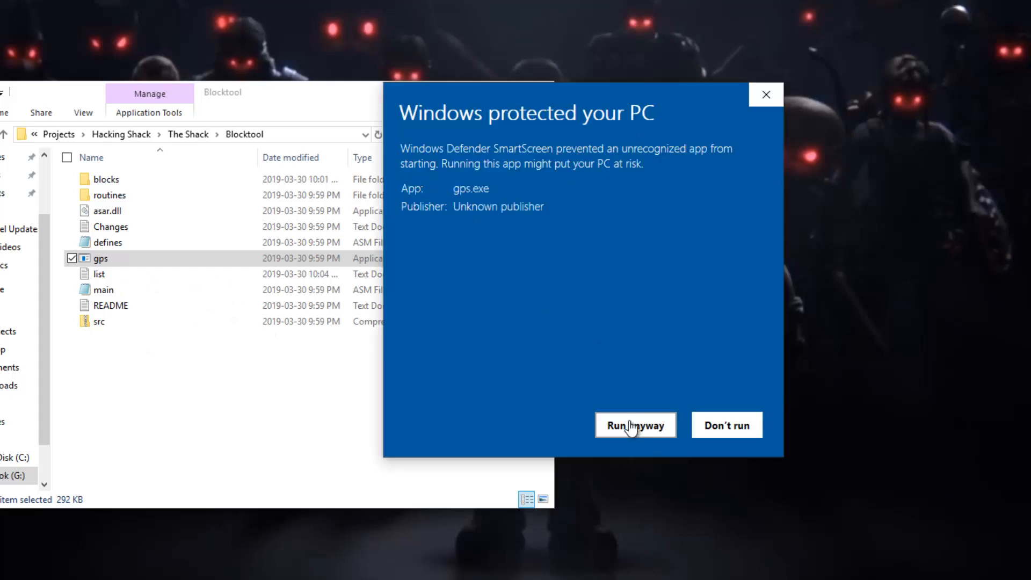
{"action": "left_click", "coordinate": [635, 425]}
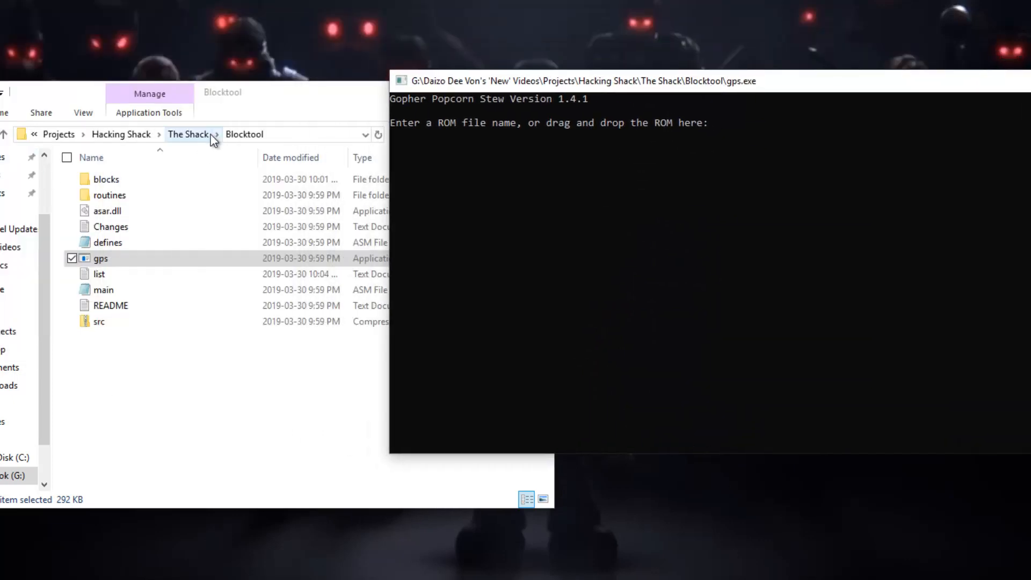
Run GPS on HnS.smc from The Shack folder so all custom blocks apply successfully.
{"action": "left_click", "coordinate": [187, 134]}
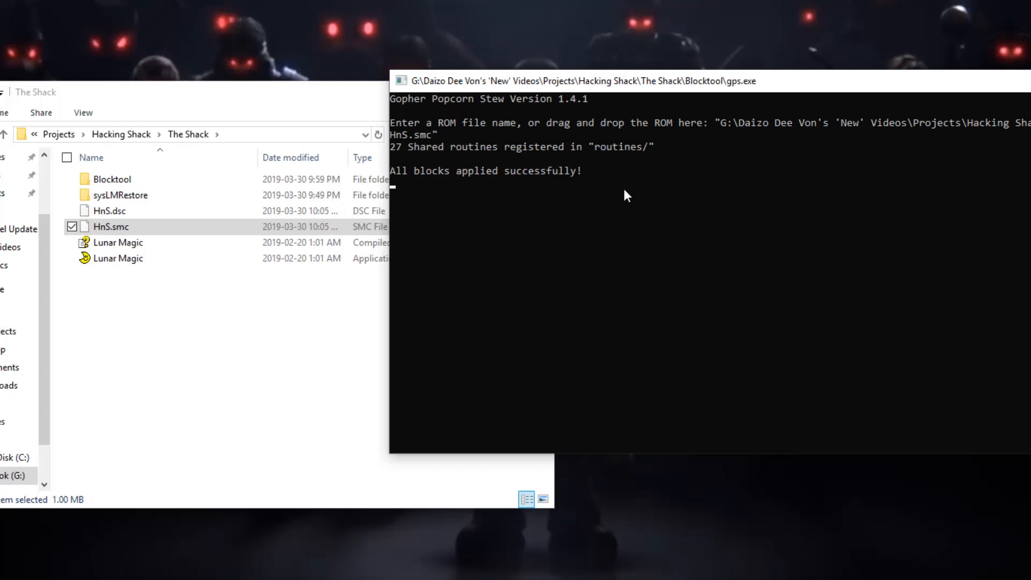
{"action": "type", "text": "hehehehedhe"}
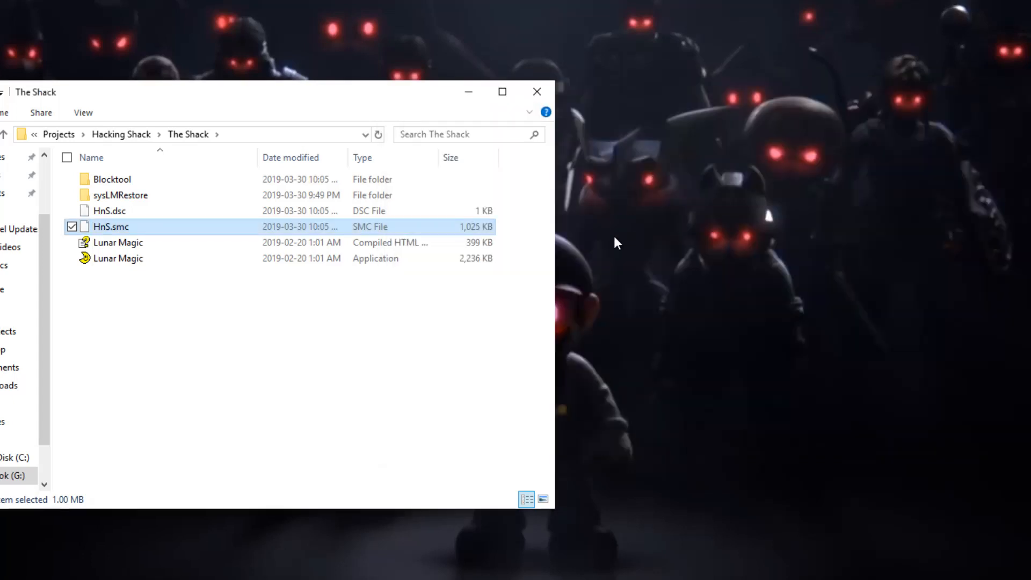
{"action": "mouse_move", "coordinate": [150, 266]}
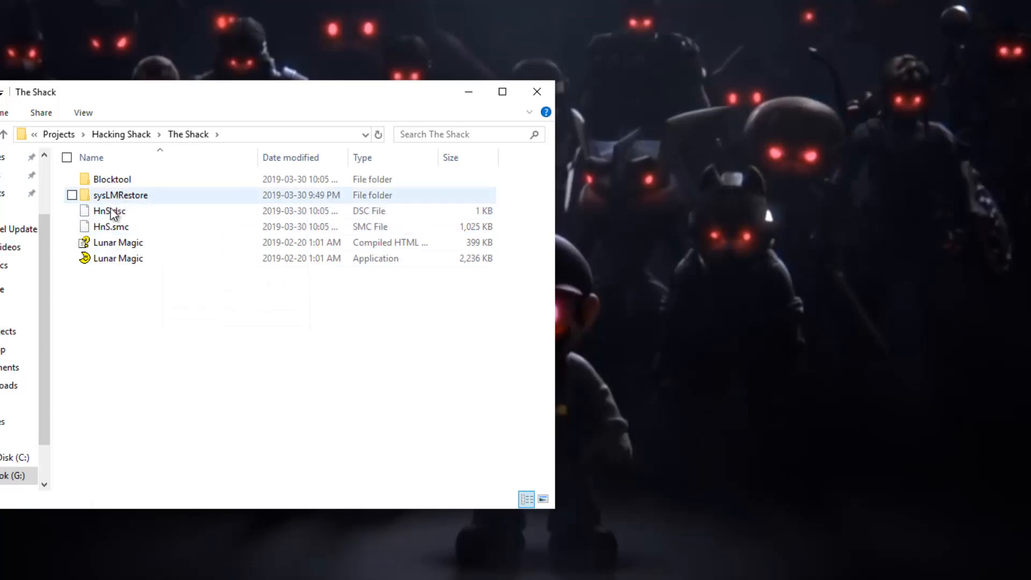
Launch Lunar Magic on the hack to view Map16 page 3 with tile 300 spawning sprite $91.
{"action": "left_click", "coordinate": [110, 211]}
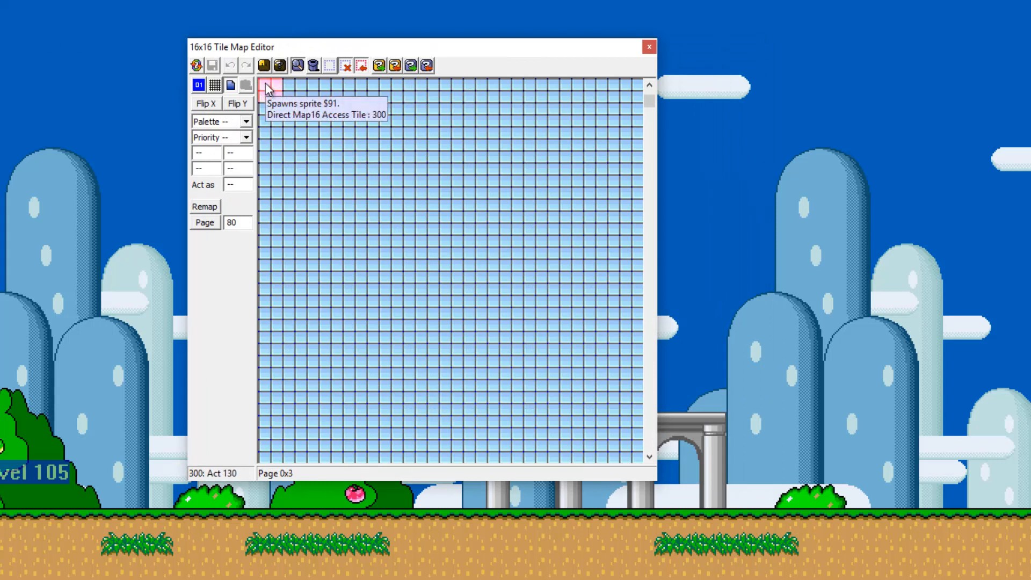
{"action": "mouse_move", "coordinate": [272, 97]}
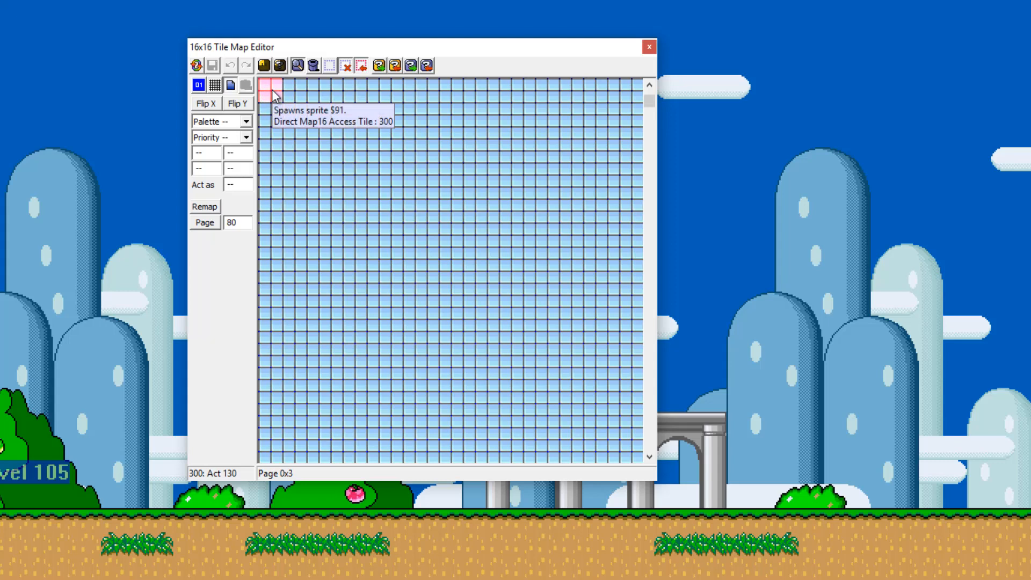
{"action": "mouse_move", "coordinate": [275, 92]}
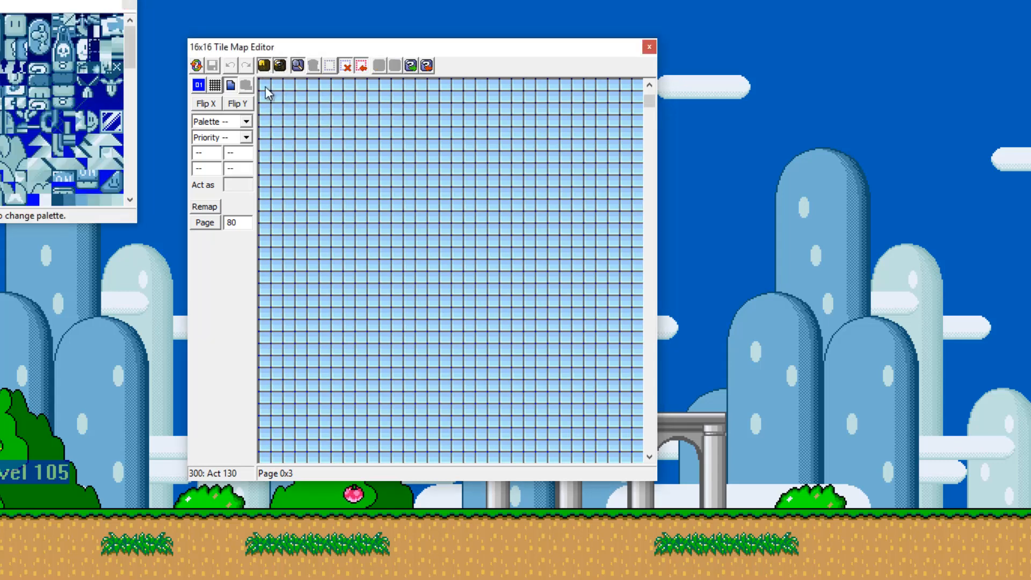
Copy the question block's four graphic tiles from page 1 onto custom tile 300 on page 3.
{"action": "left_click", "coordinate": [347, 119]}
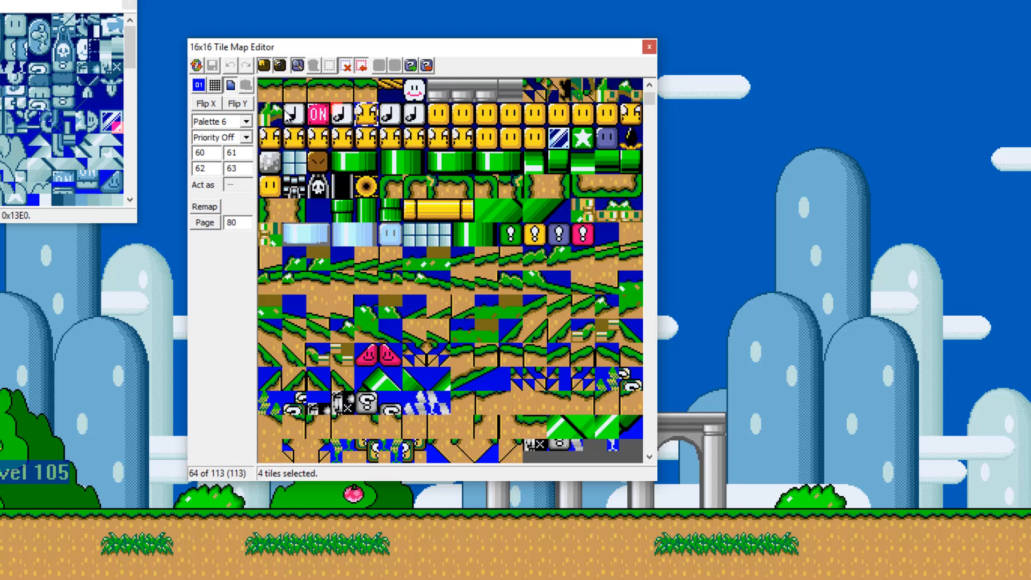
{"action": "left_click", "coordinate": [263, 66]}
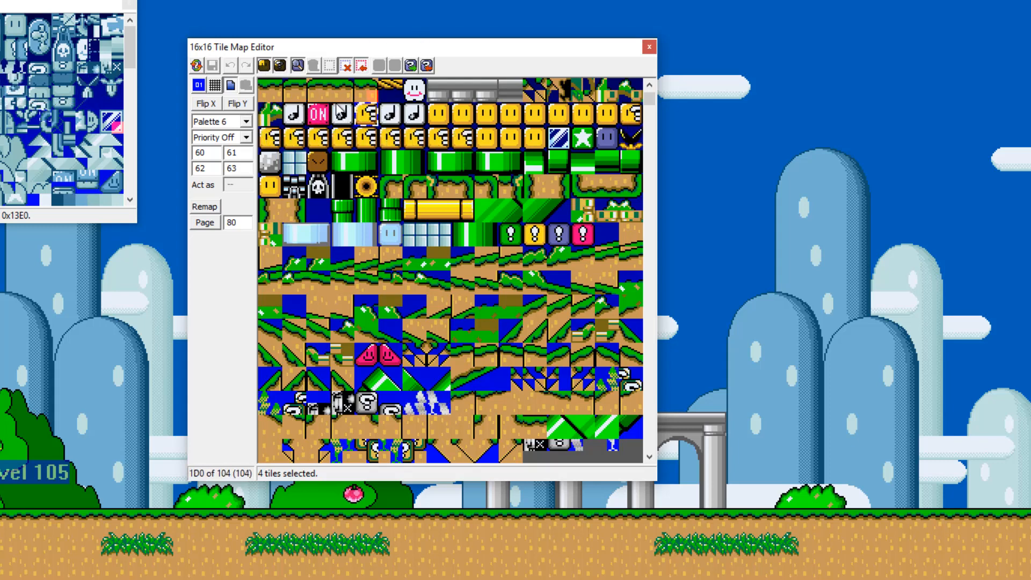
{"action": "left_click", "coordinate": [362, 184]}
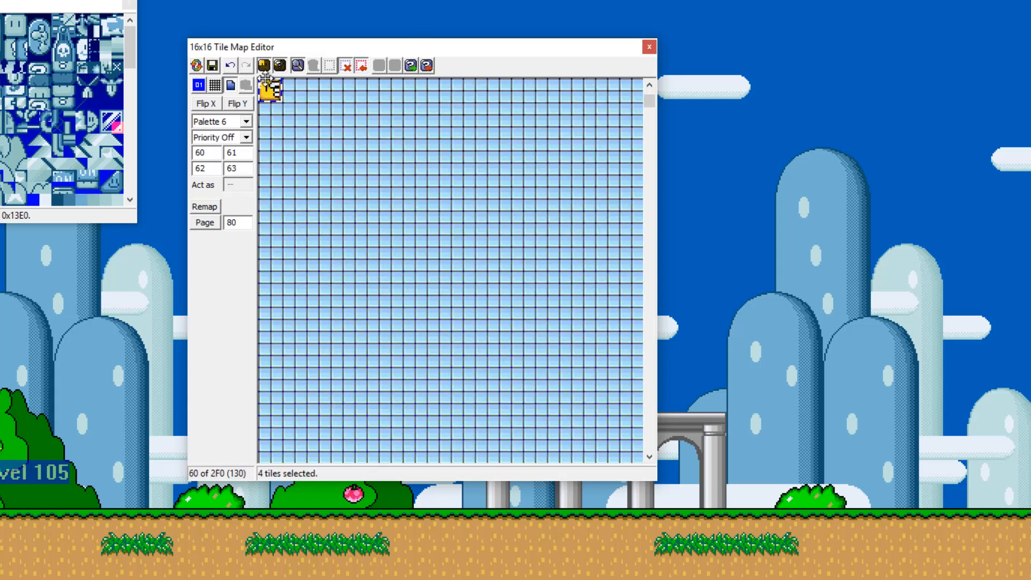
{"action": "left_click", "coordinate": [397, 179]}
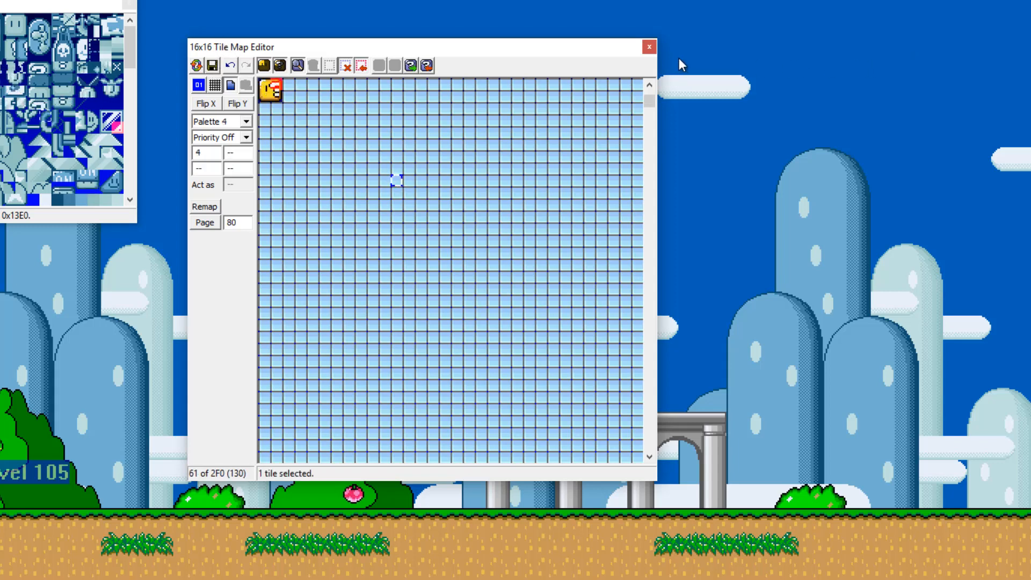
Place a row of five coin blocks above the bushes via Direct Map16 Access, then show page 3 with tile 300.
{"action": "left_click", "coordinate": [649, 46]}
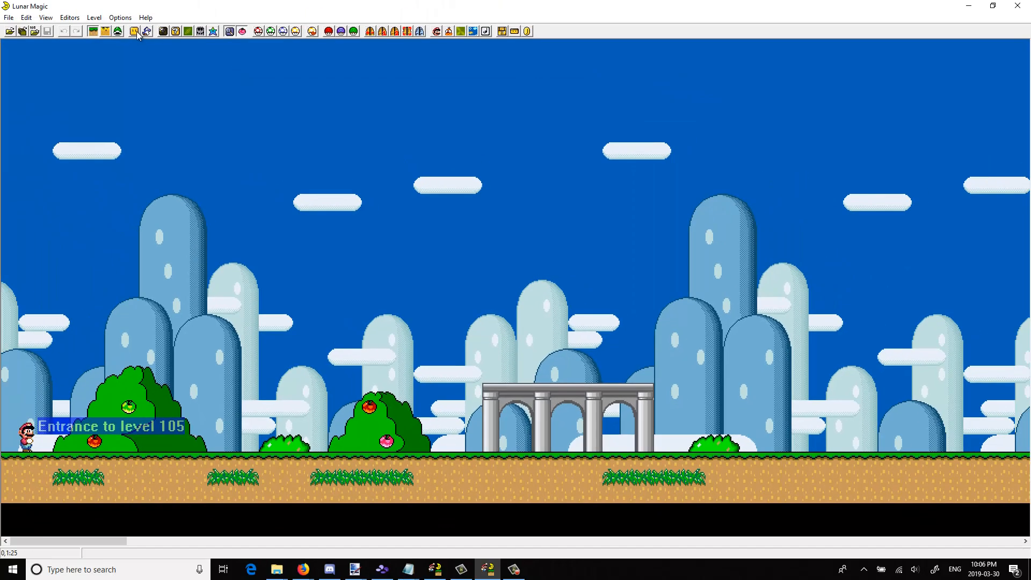
{"action": "left_click", "coordinate": [134, 31]}
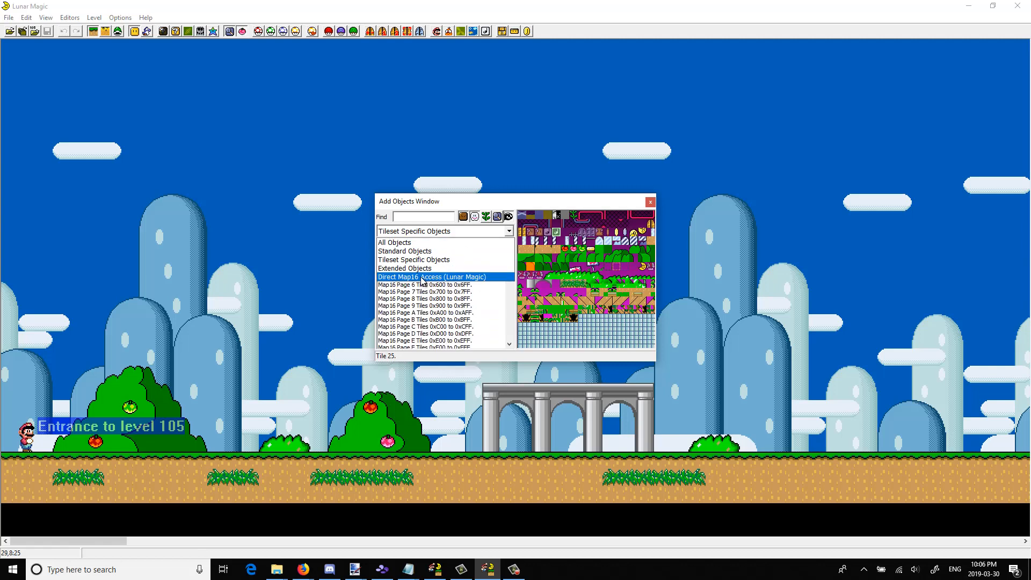
{"action": "left_click", "coordinate": [432, 276]}
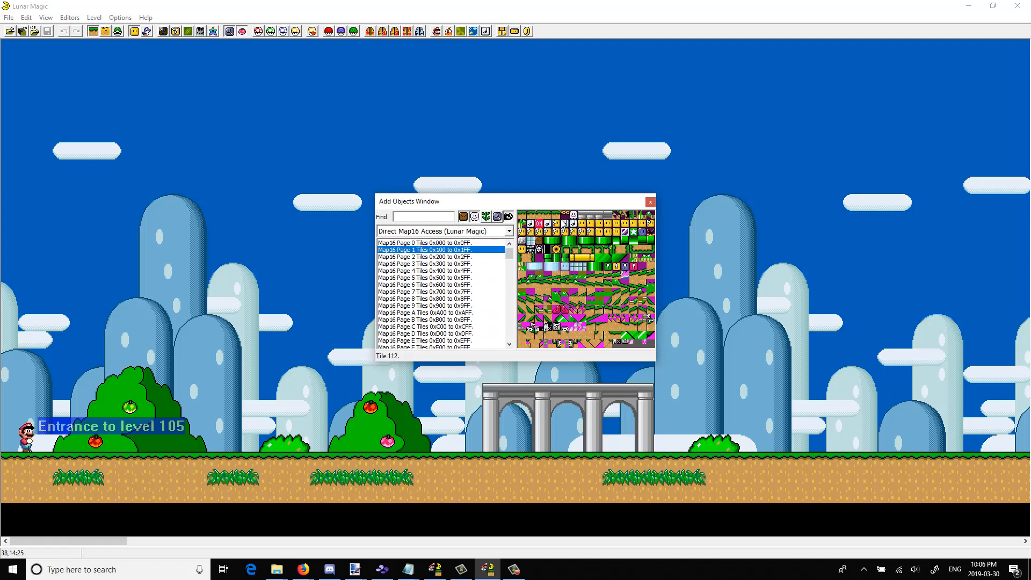
{"action": "mouse_move", "coordinate": [562, 224]}
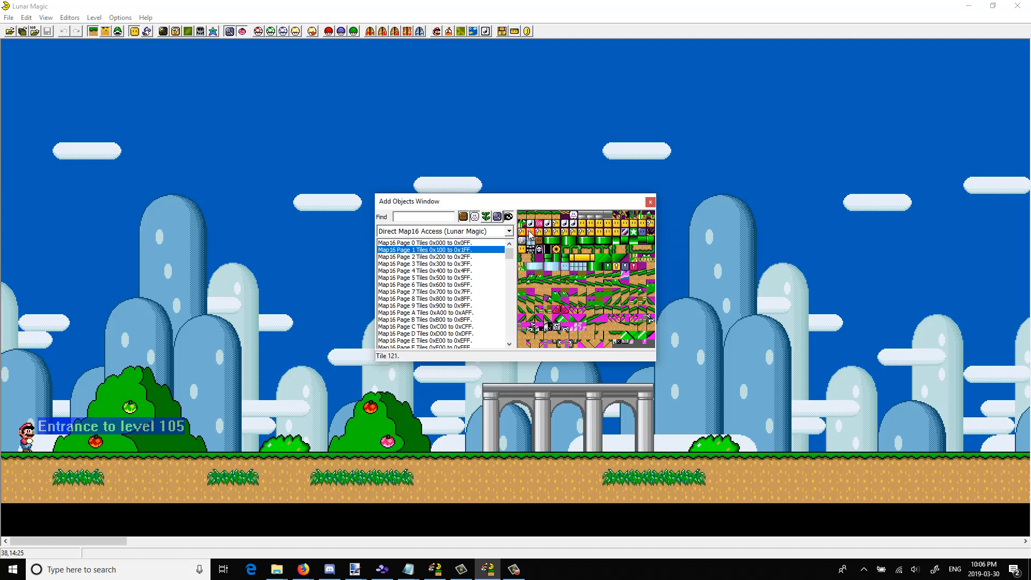
{"action": "left_click", "coordinate": [233, 391]}
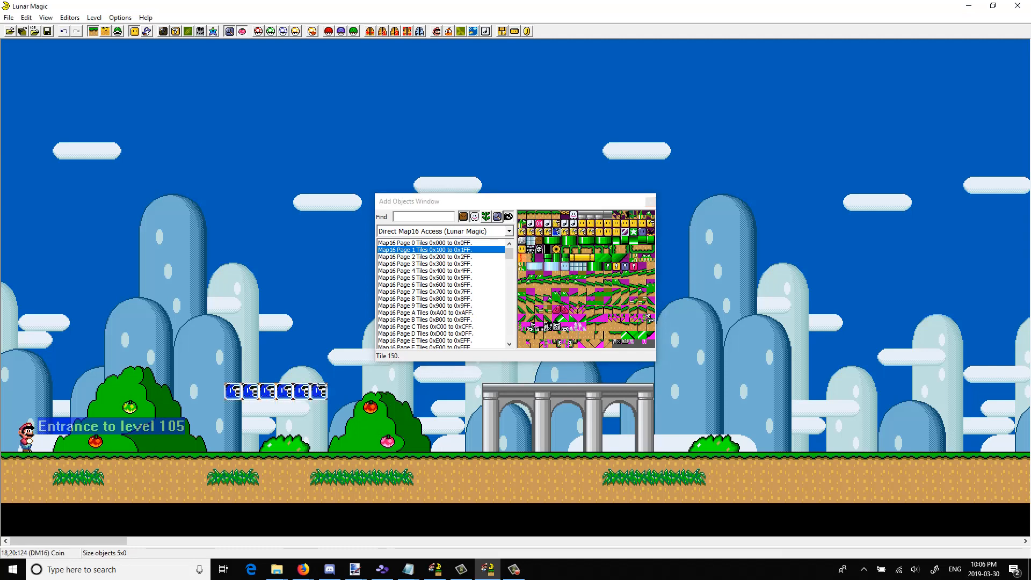
{"action": "left_click", "coordinate": [539, 240]}
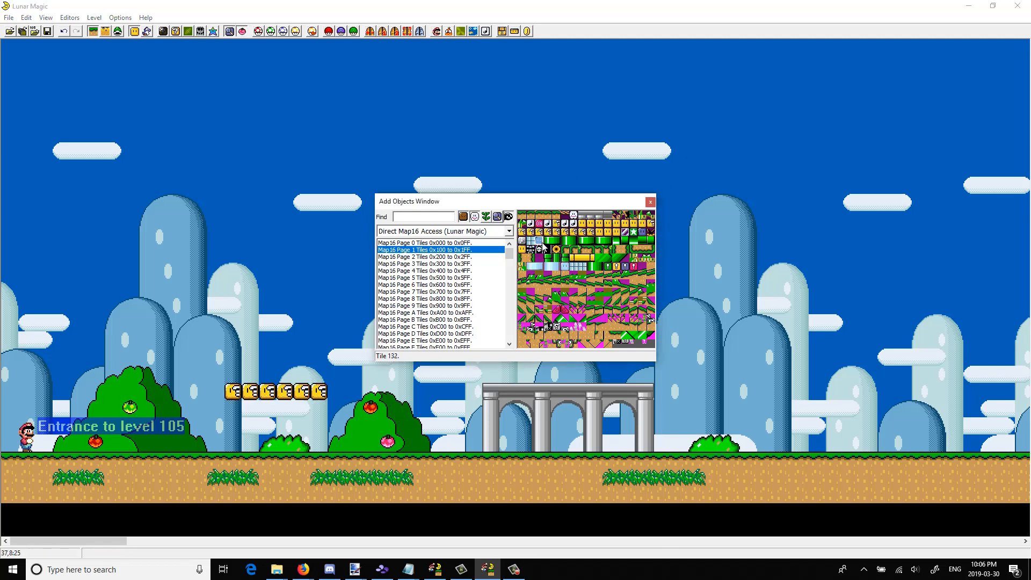
{"action": "left_click", "coordinate": [425, 264]}
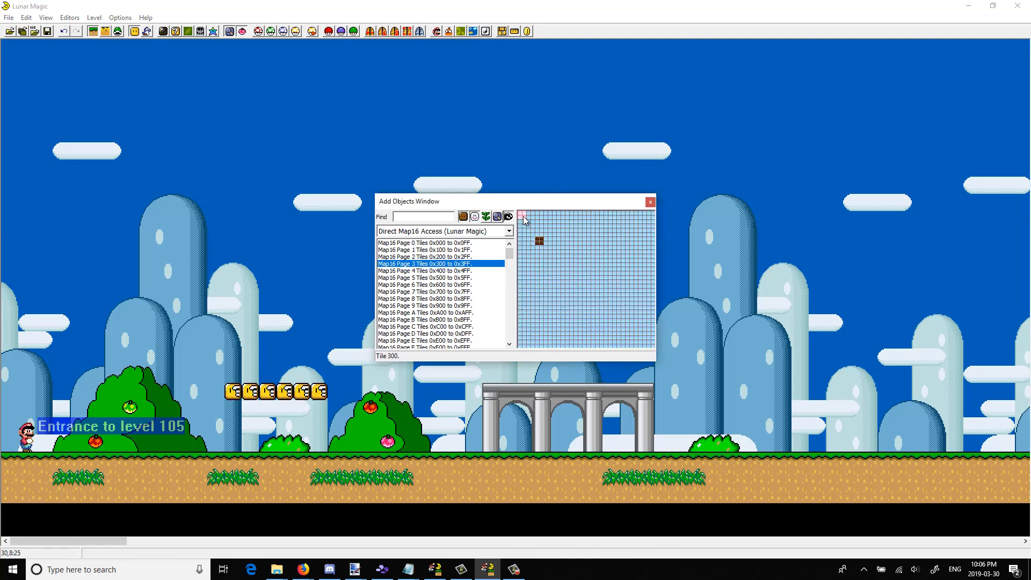
Assign tile 300 the question-mark block graphic and save the Map16 changes to the ROM.
{"action": "left_click", "coordinate": [424, 257]}
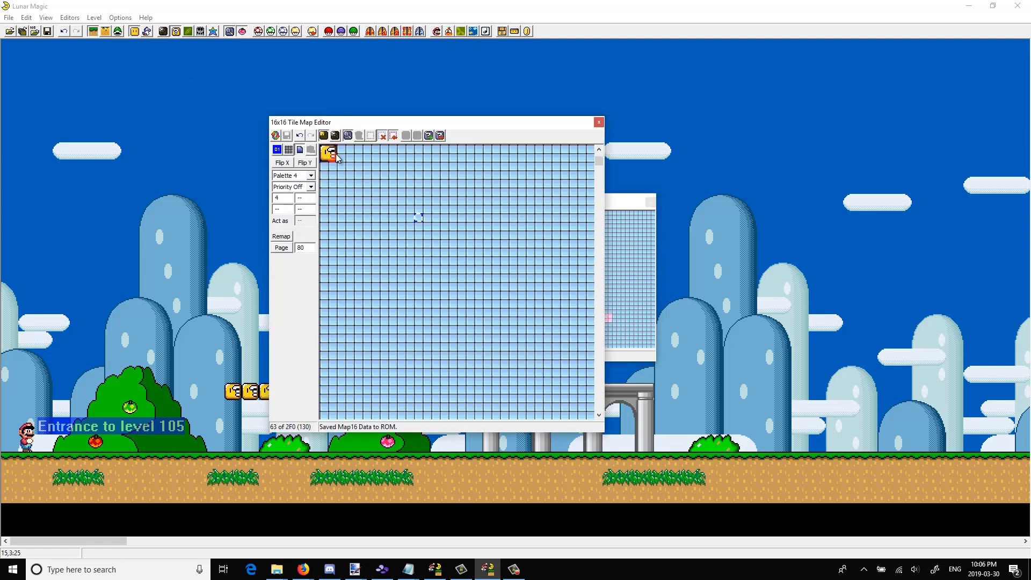
{"action": "left_click", "coordinate": [330, 152]}
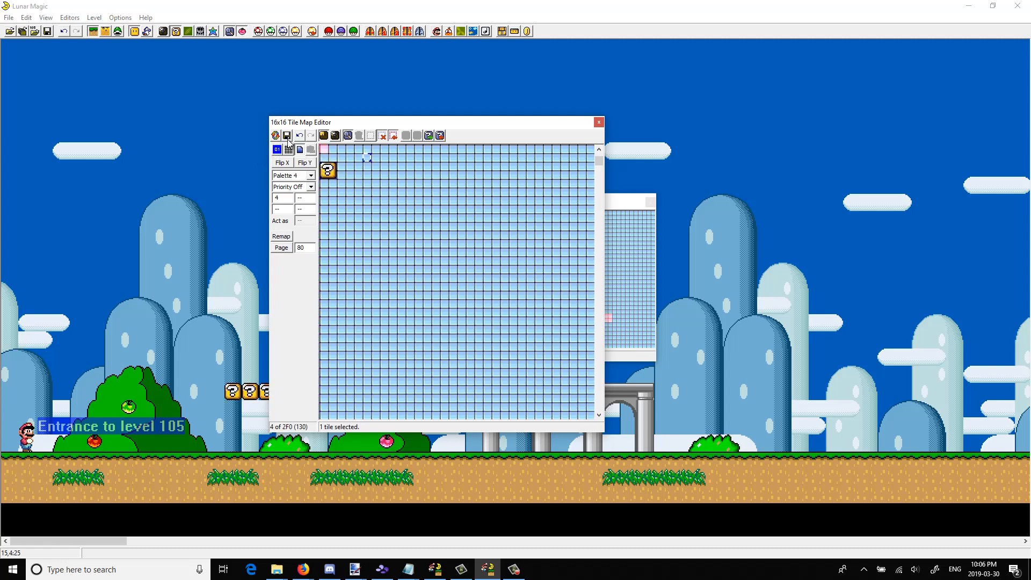
{"action": "left_click", "coordinate": [286, 135]}
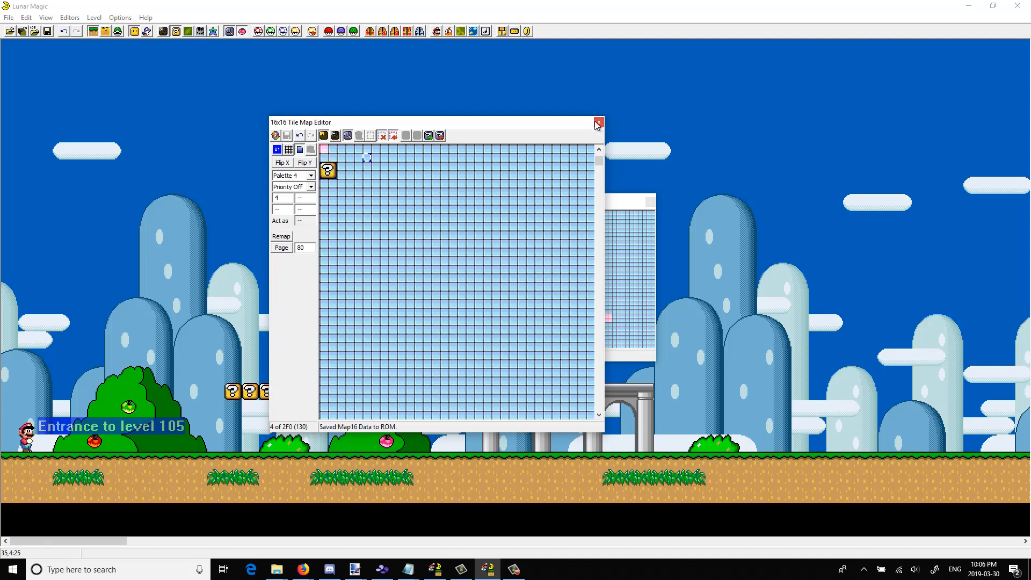
{"action": "left_click", "coordinate": [596, 124]}
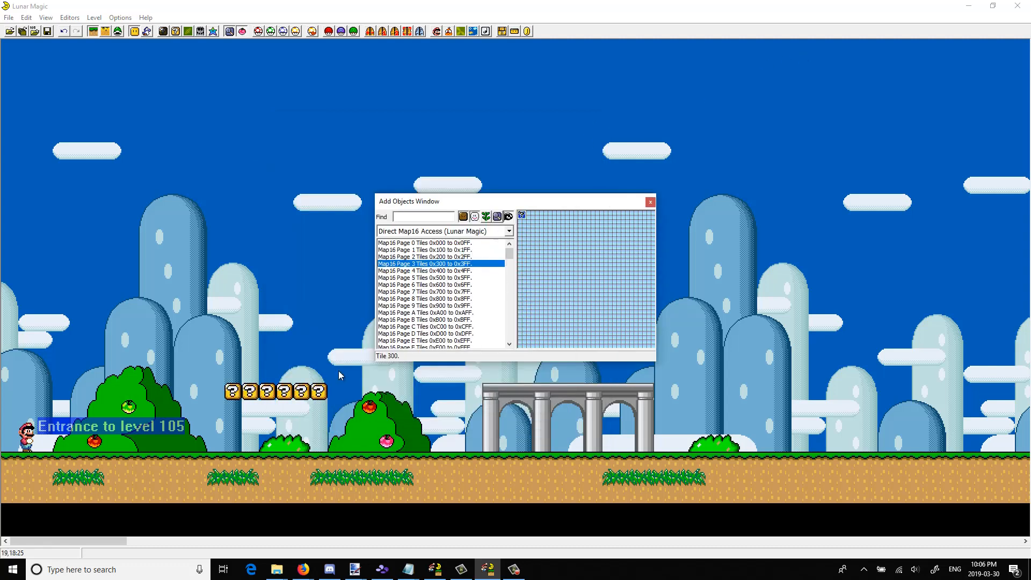
{"action": "mouse_move", "coordinate": [269, 391]}
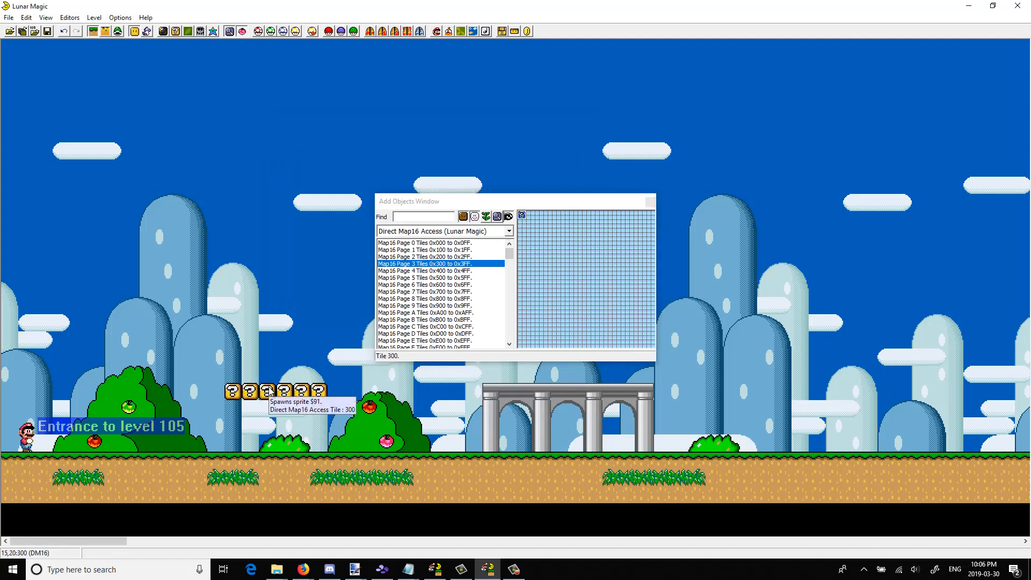
{"action": "mouse_move", "coordinate": [101, 110]}
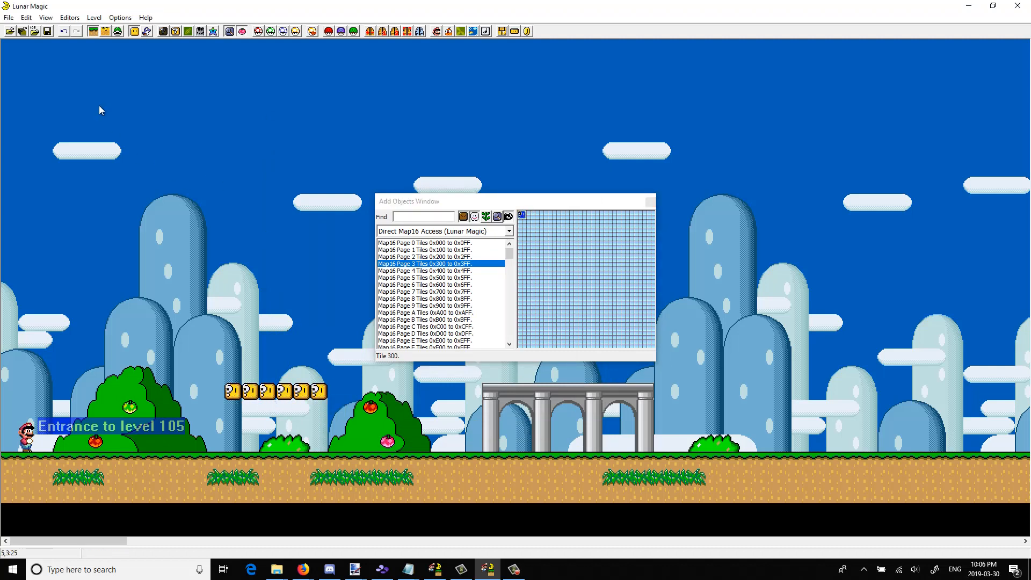